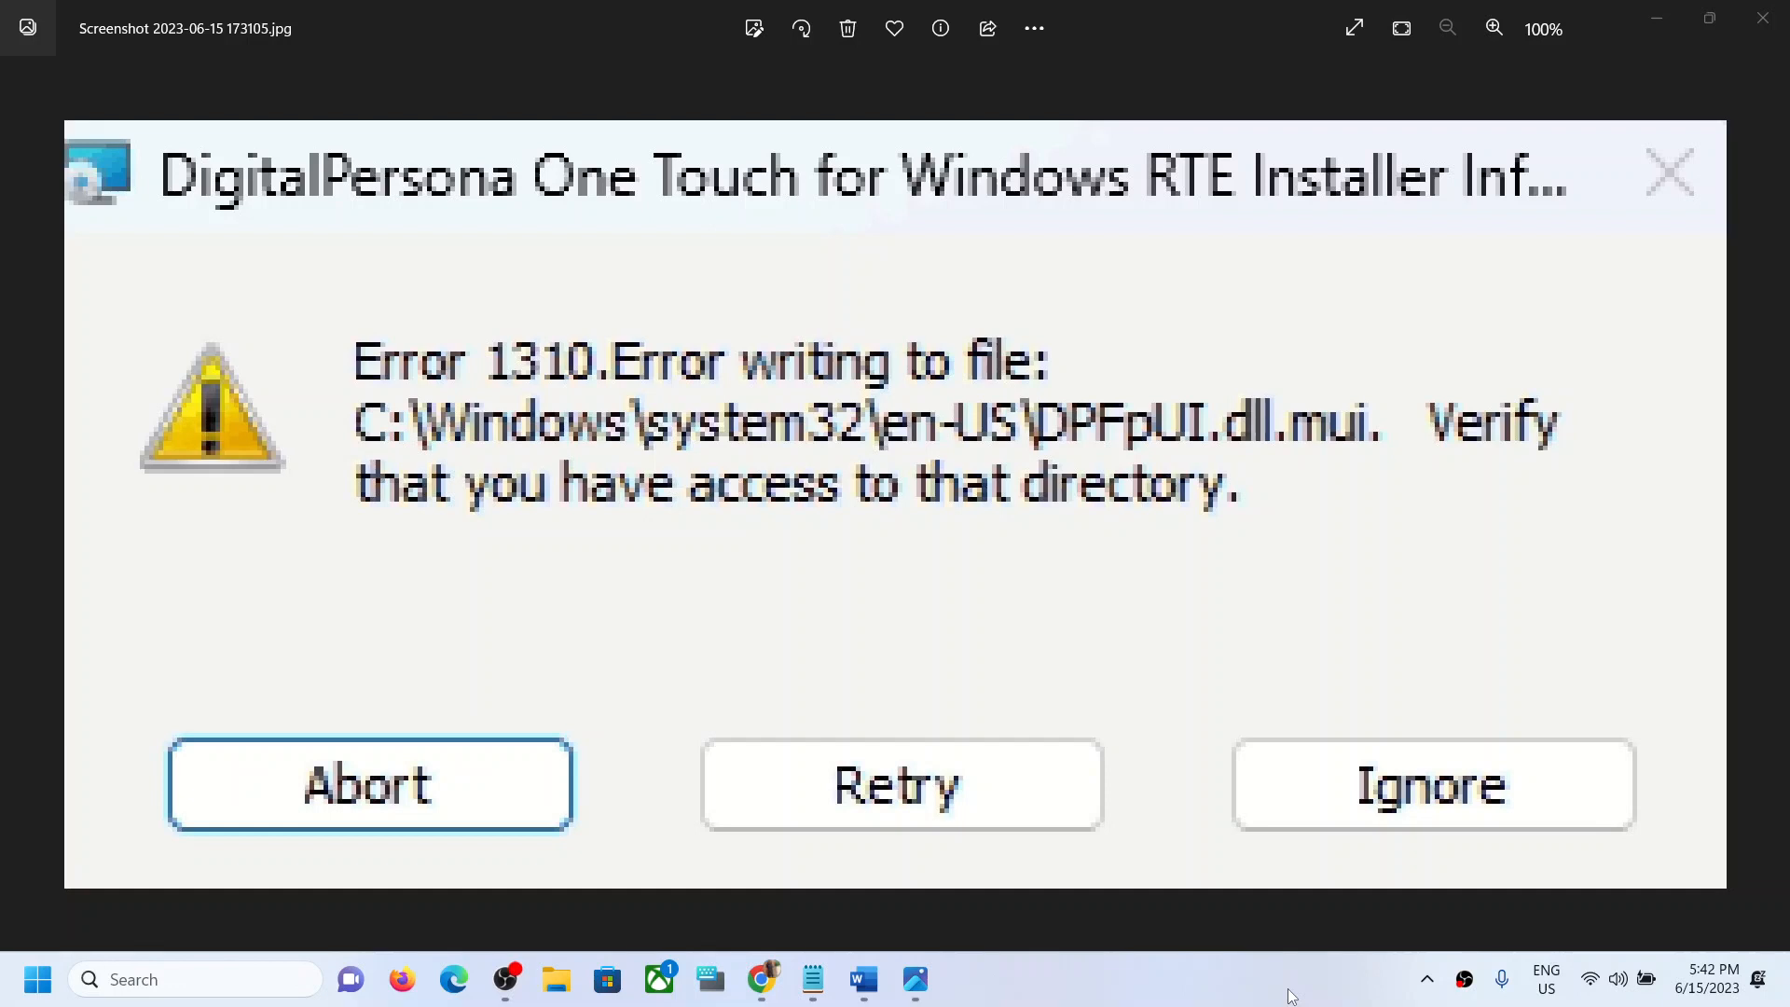
{"action": "mouse_move", "coordinate": [403, 220]}
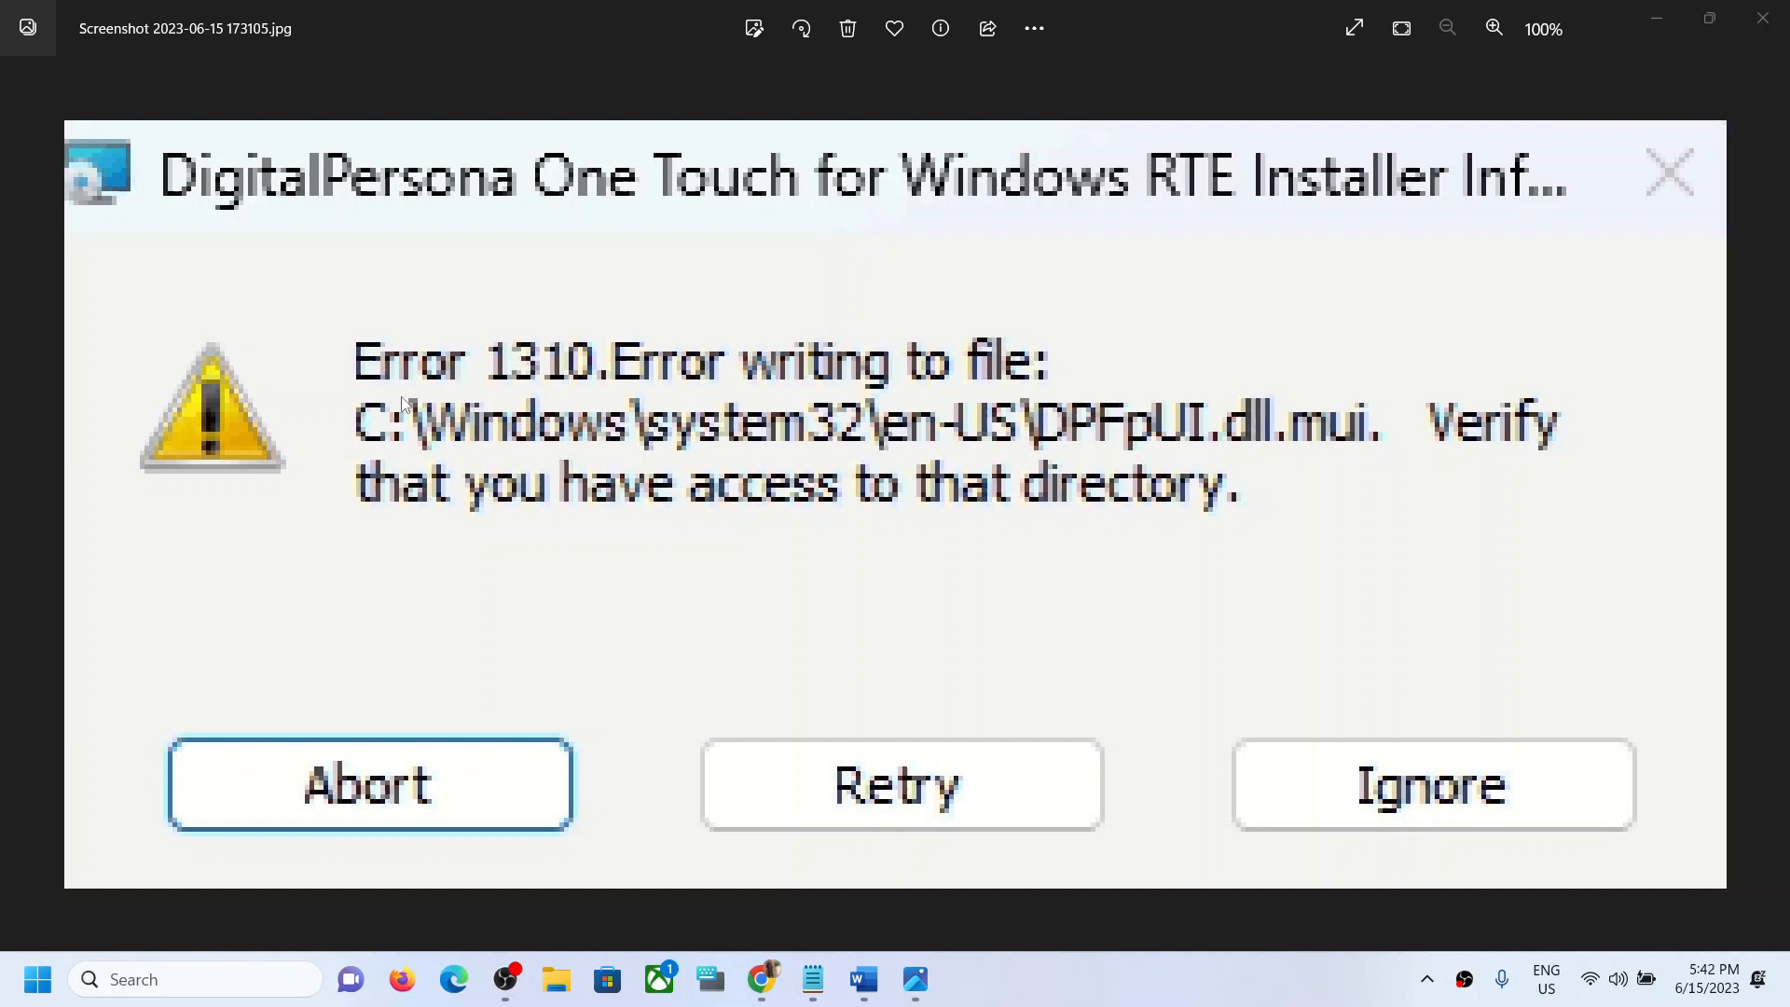
{"action": "mouse_move", "coordinate": [705, 389]}
{"action": "type", "text": "c"}
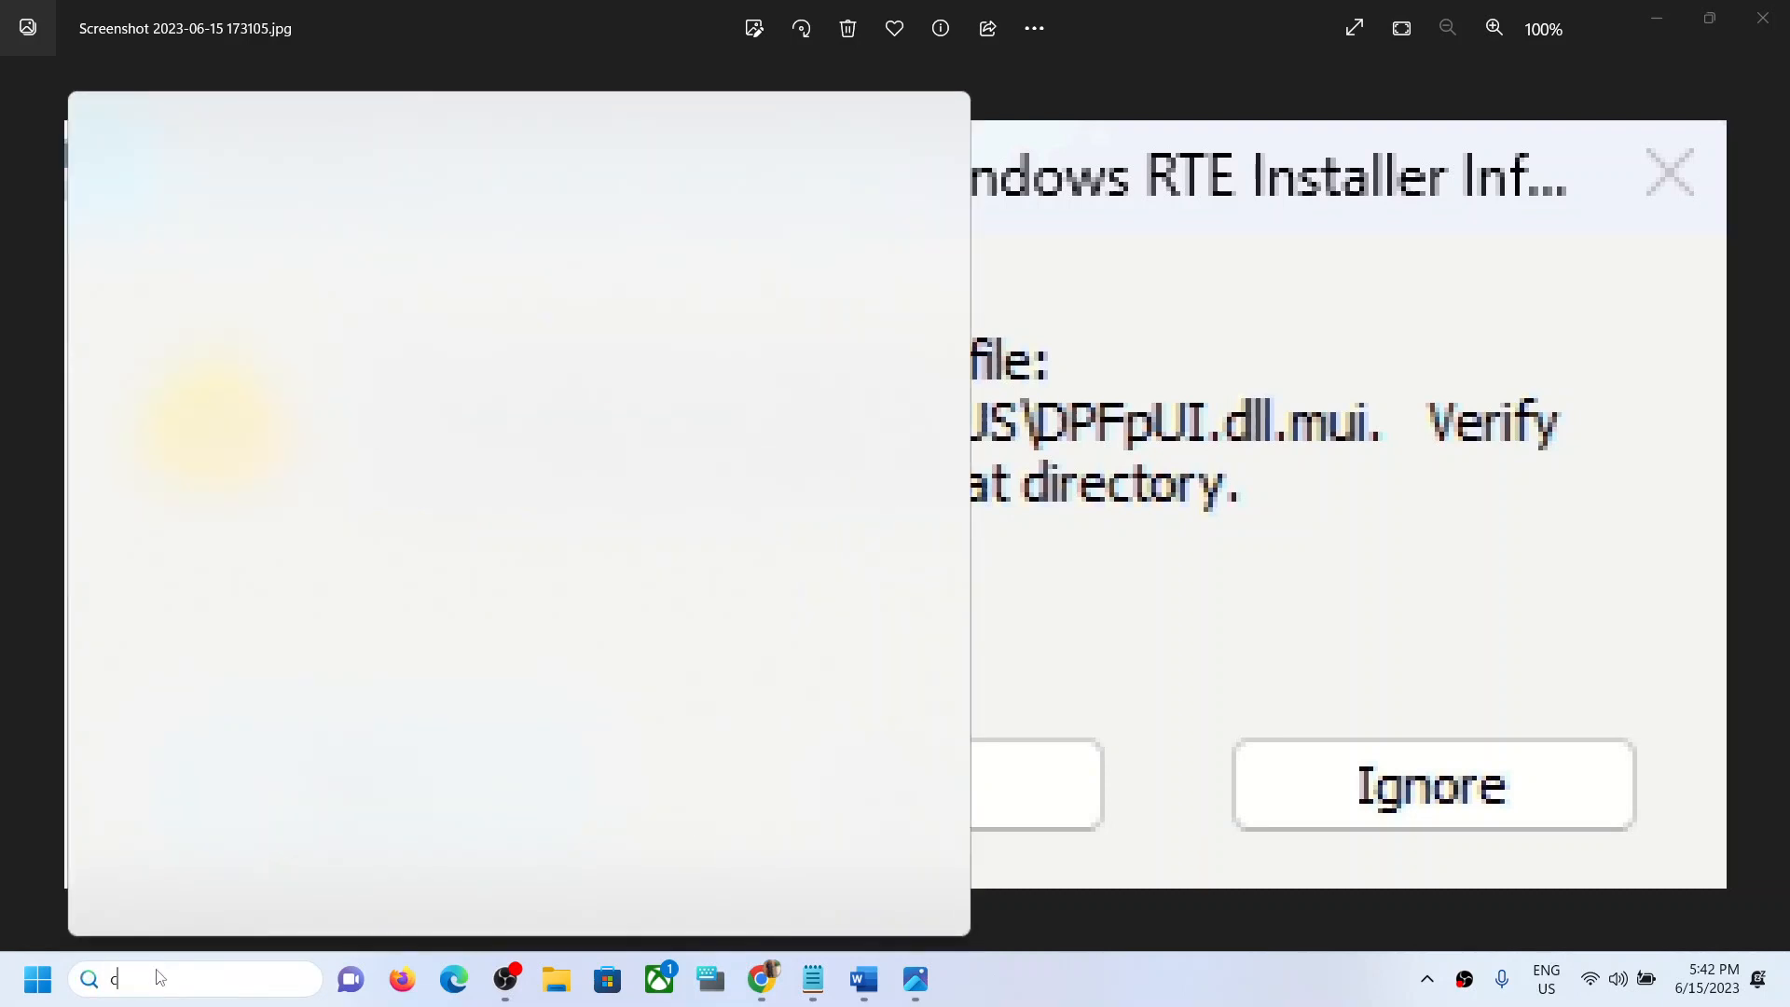
- Search 'cmd' and bring up Command Prompt's launch options to run it as administrator
{"action": "type", "text": "md"}
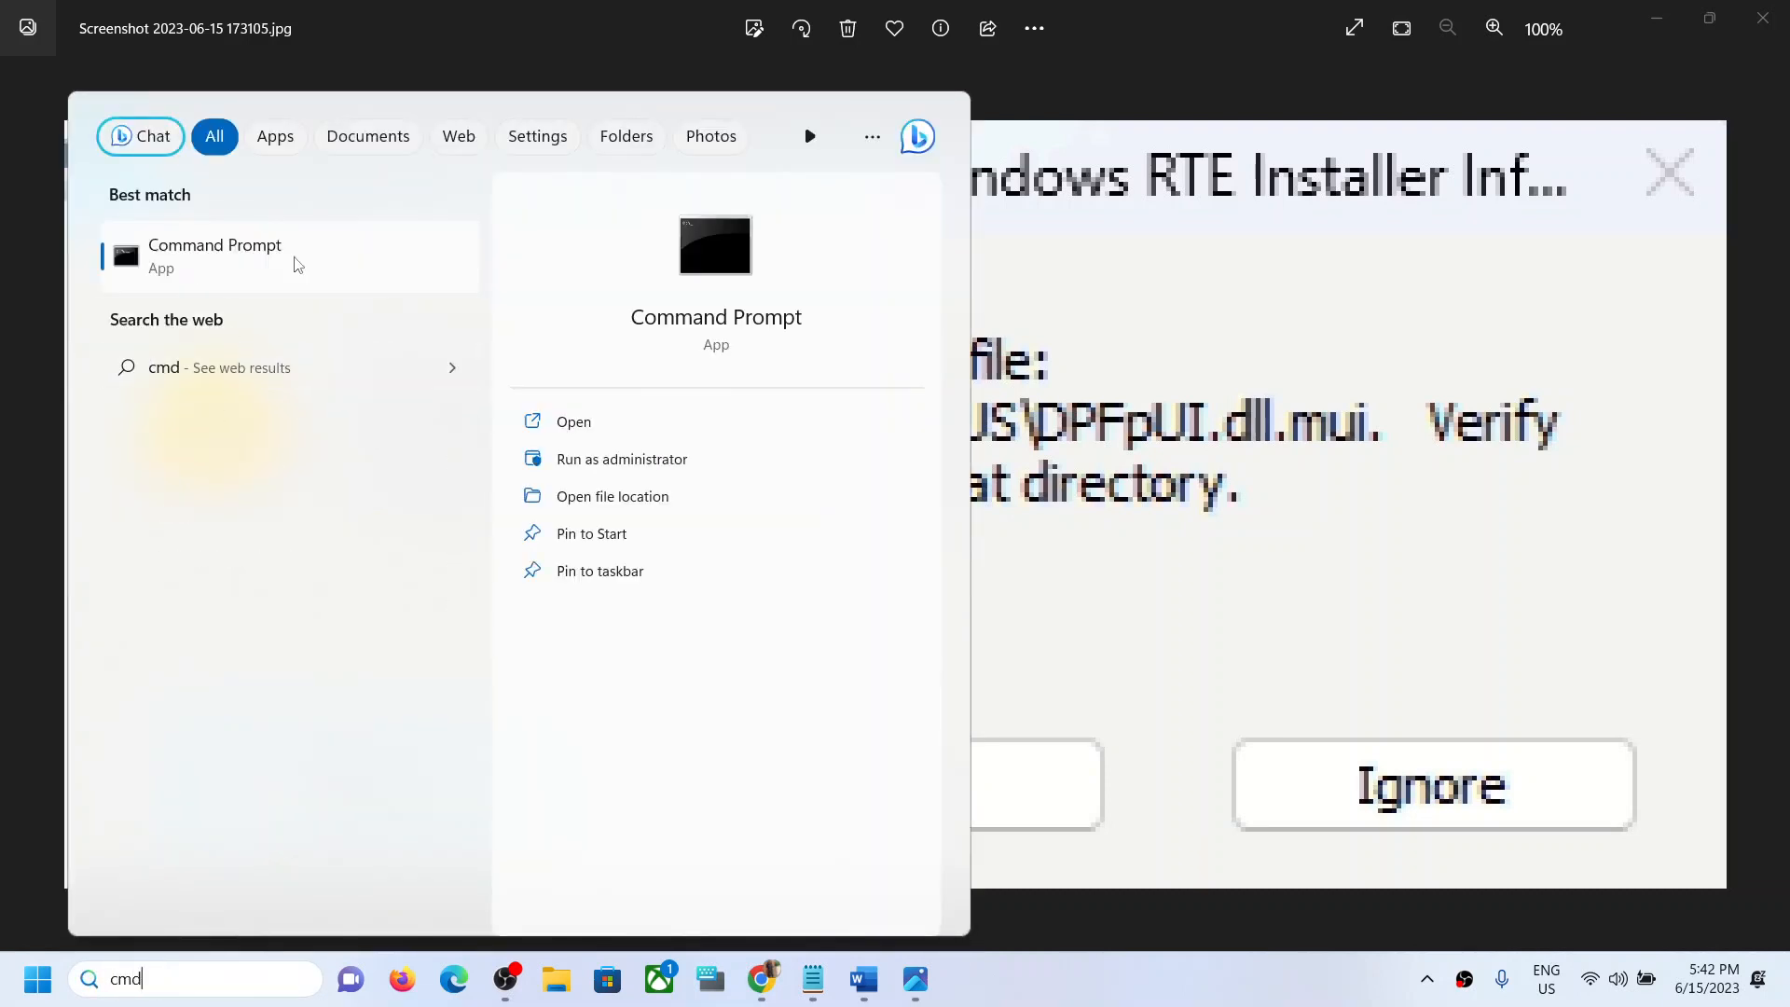
{"action": "right_click", "coordinate": [214, 255]}
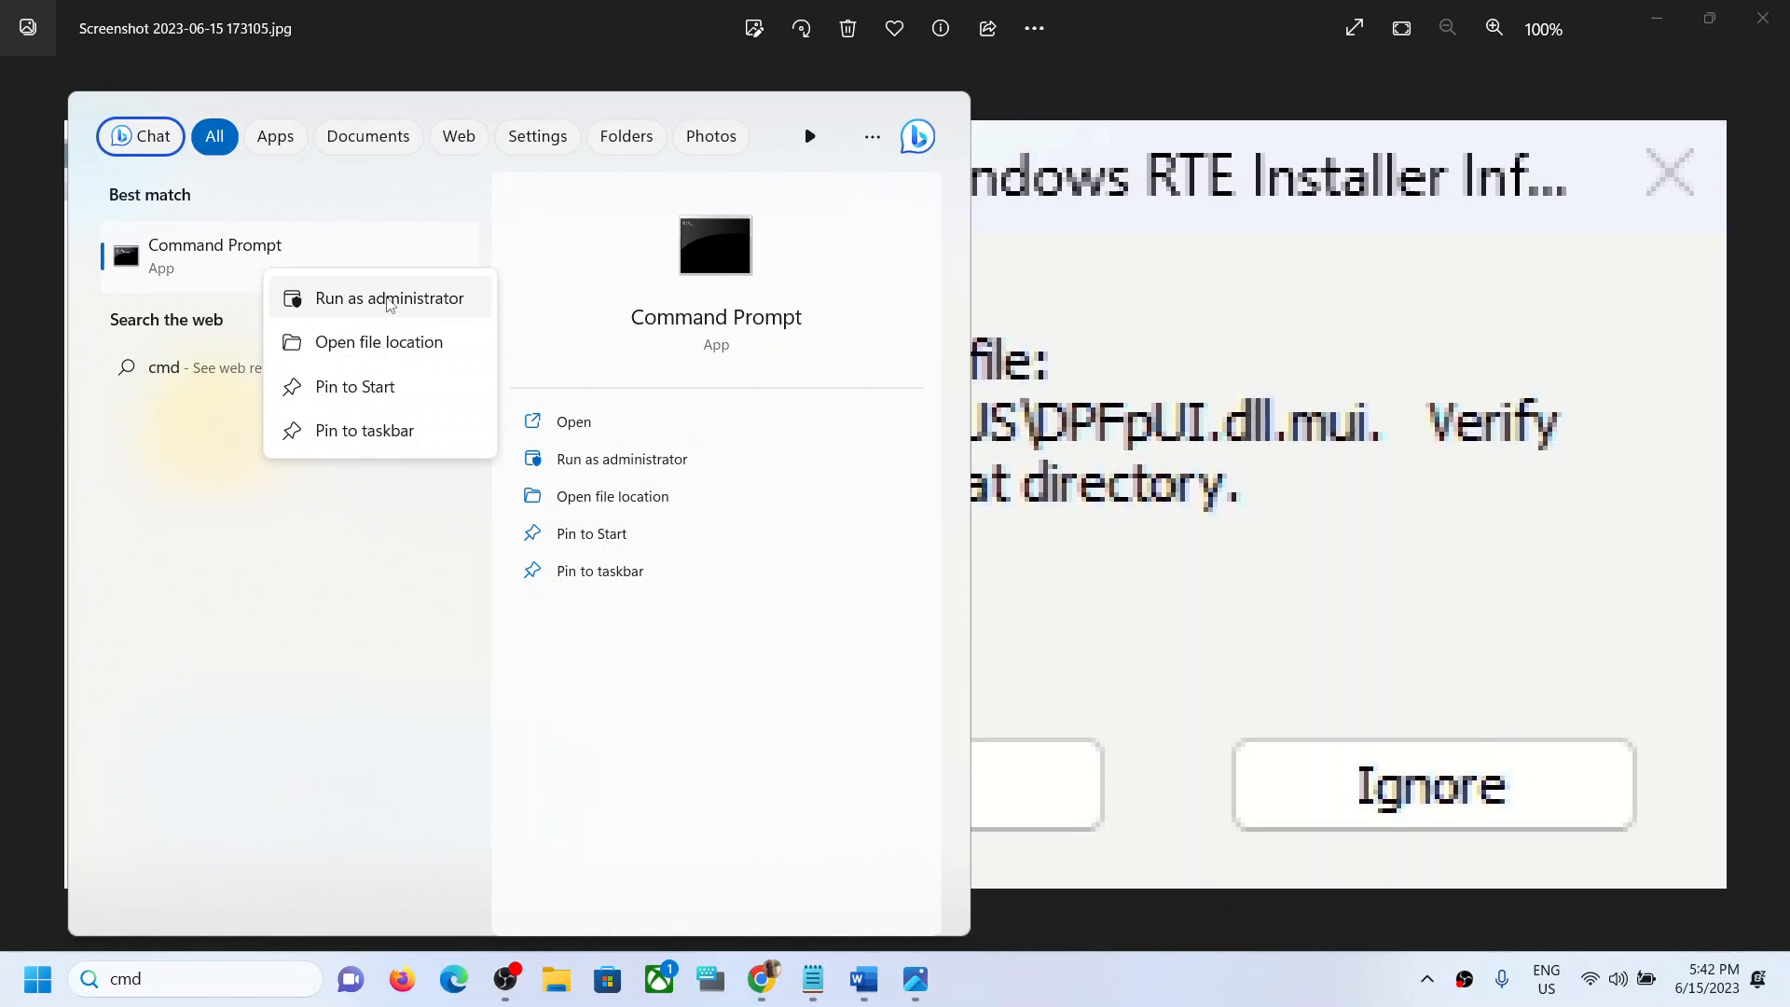
{"action": "mouse_move", "coordinate": [201, 281]}
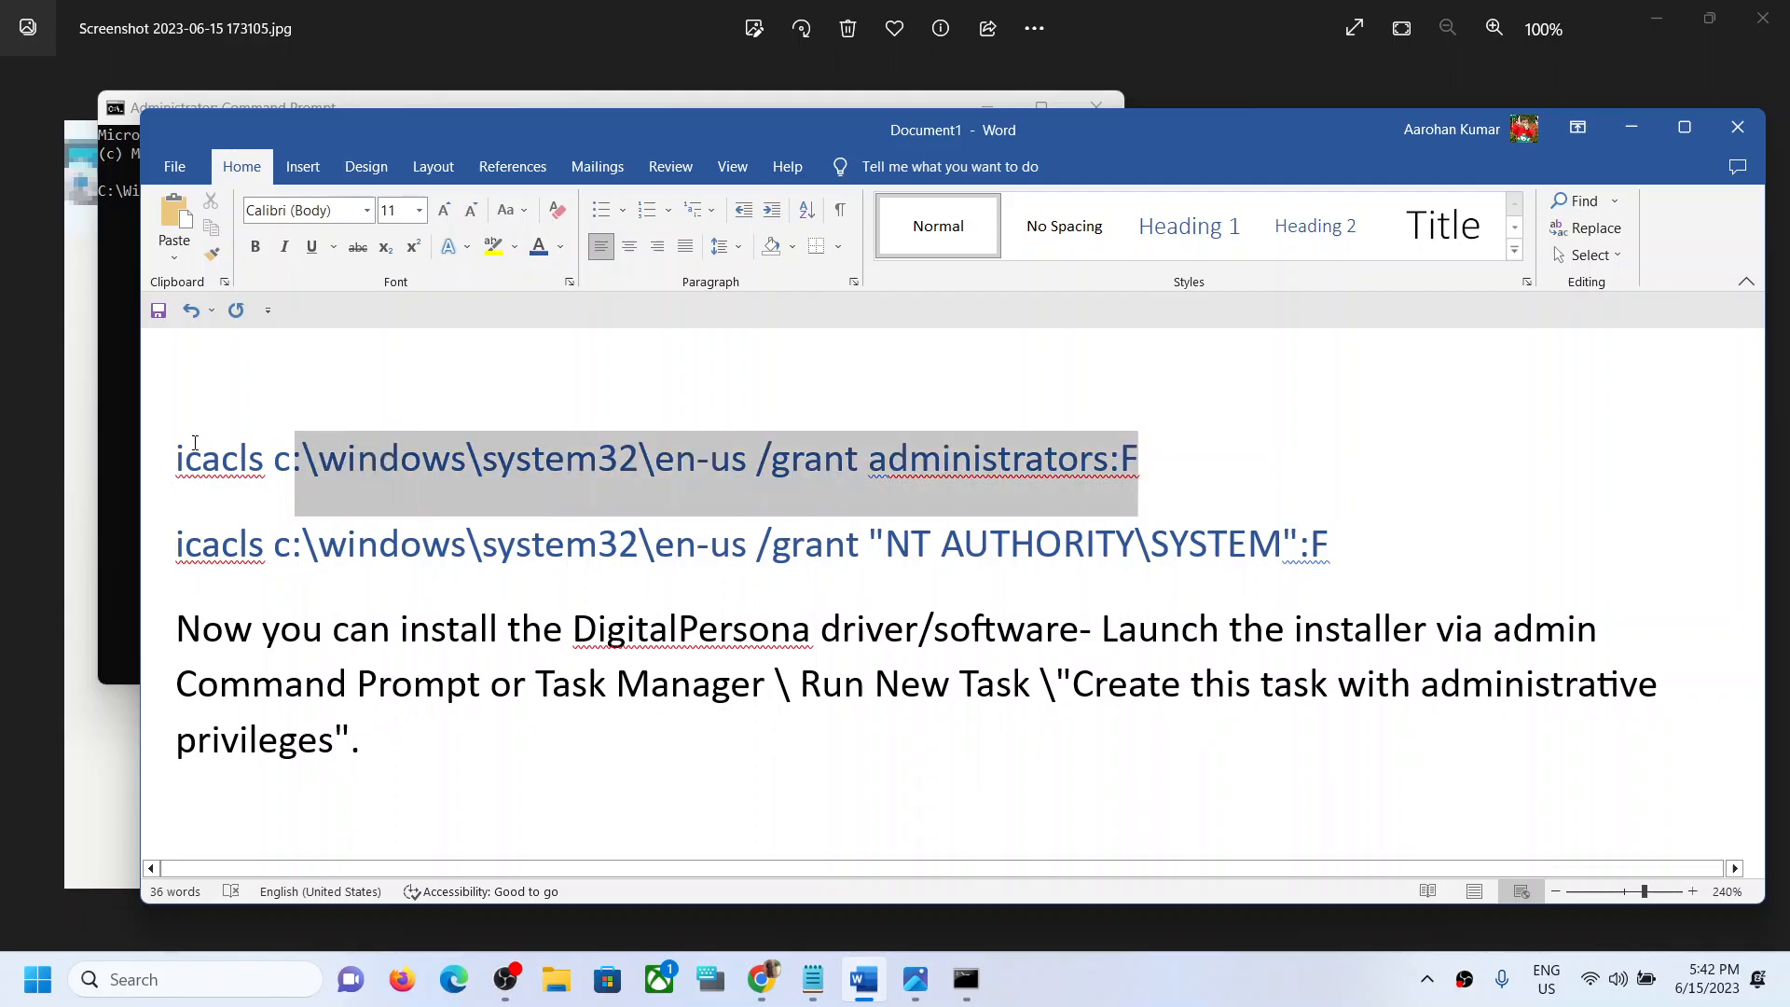
- Run the icacls grants giving Administrators and SYSTEM full control of en-US, then close the elevated window
{"action": "key", "text": "alt+tab"}
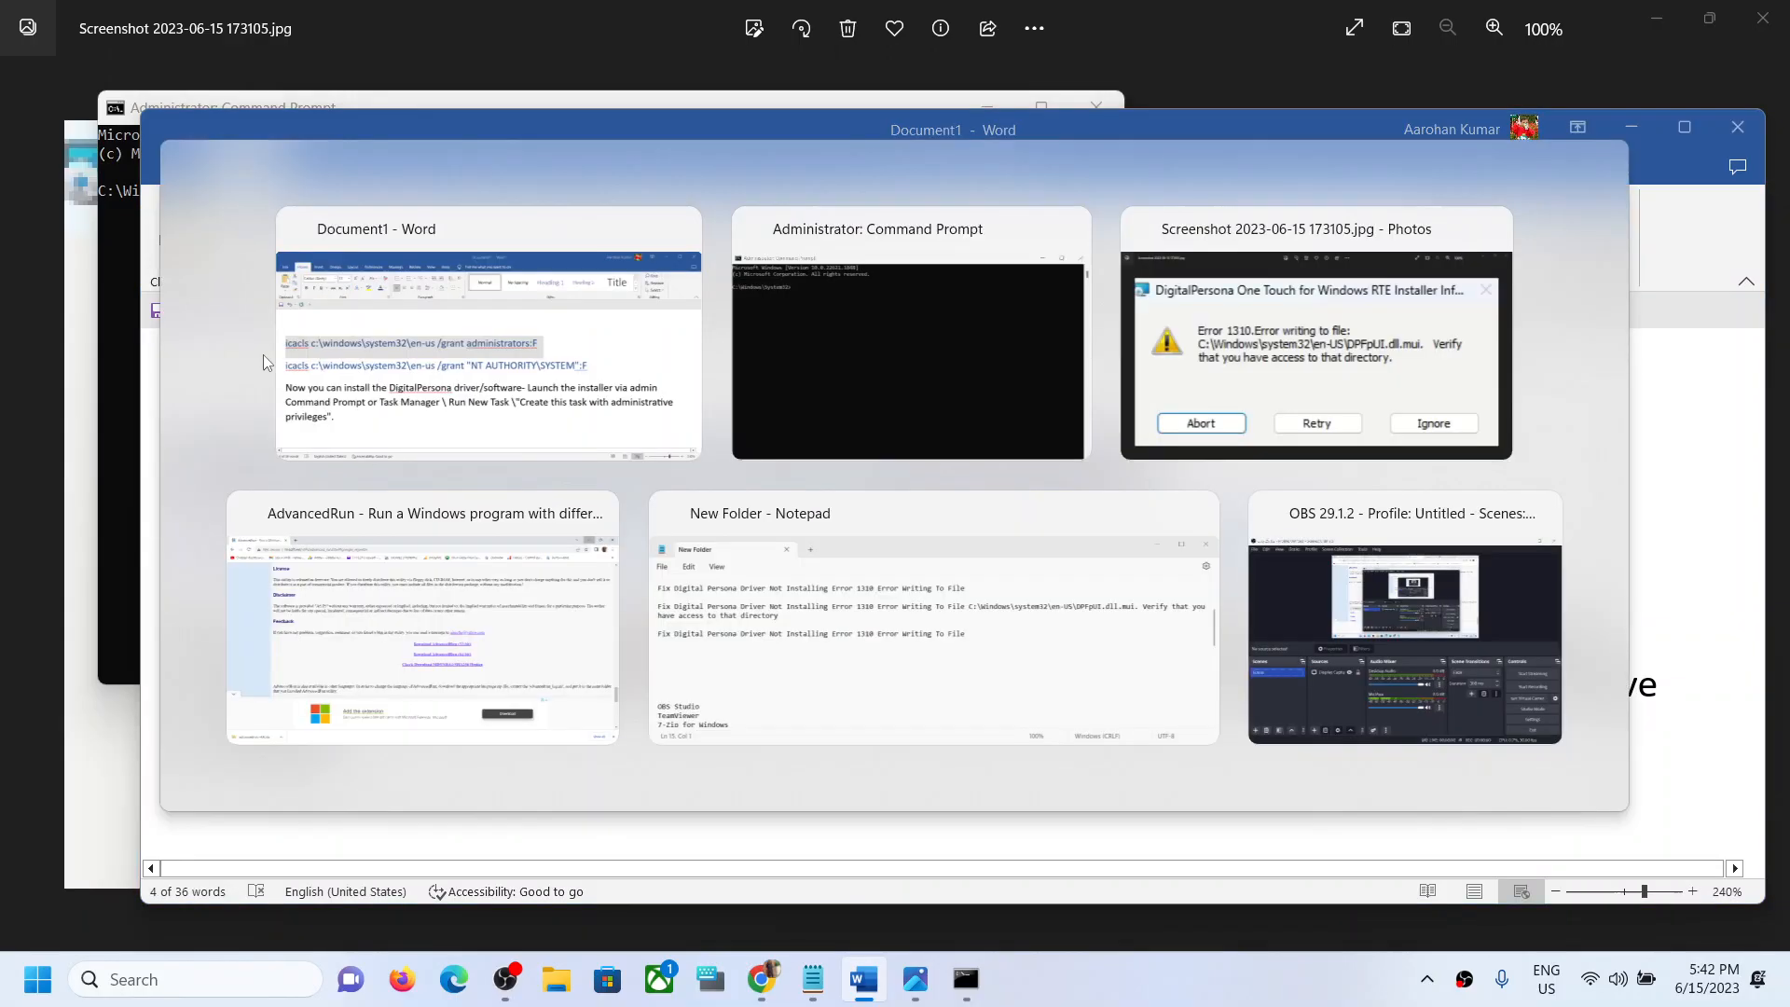
{"action": "left_click", "coordinate": [908, 334]}
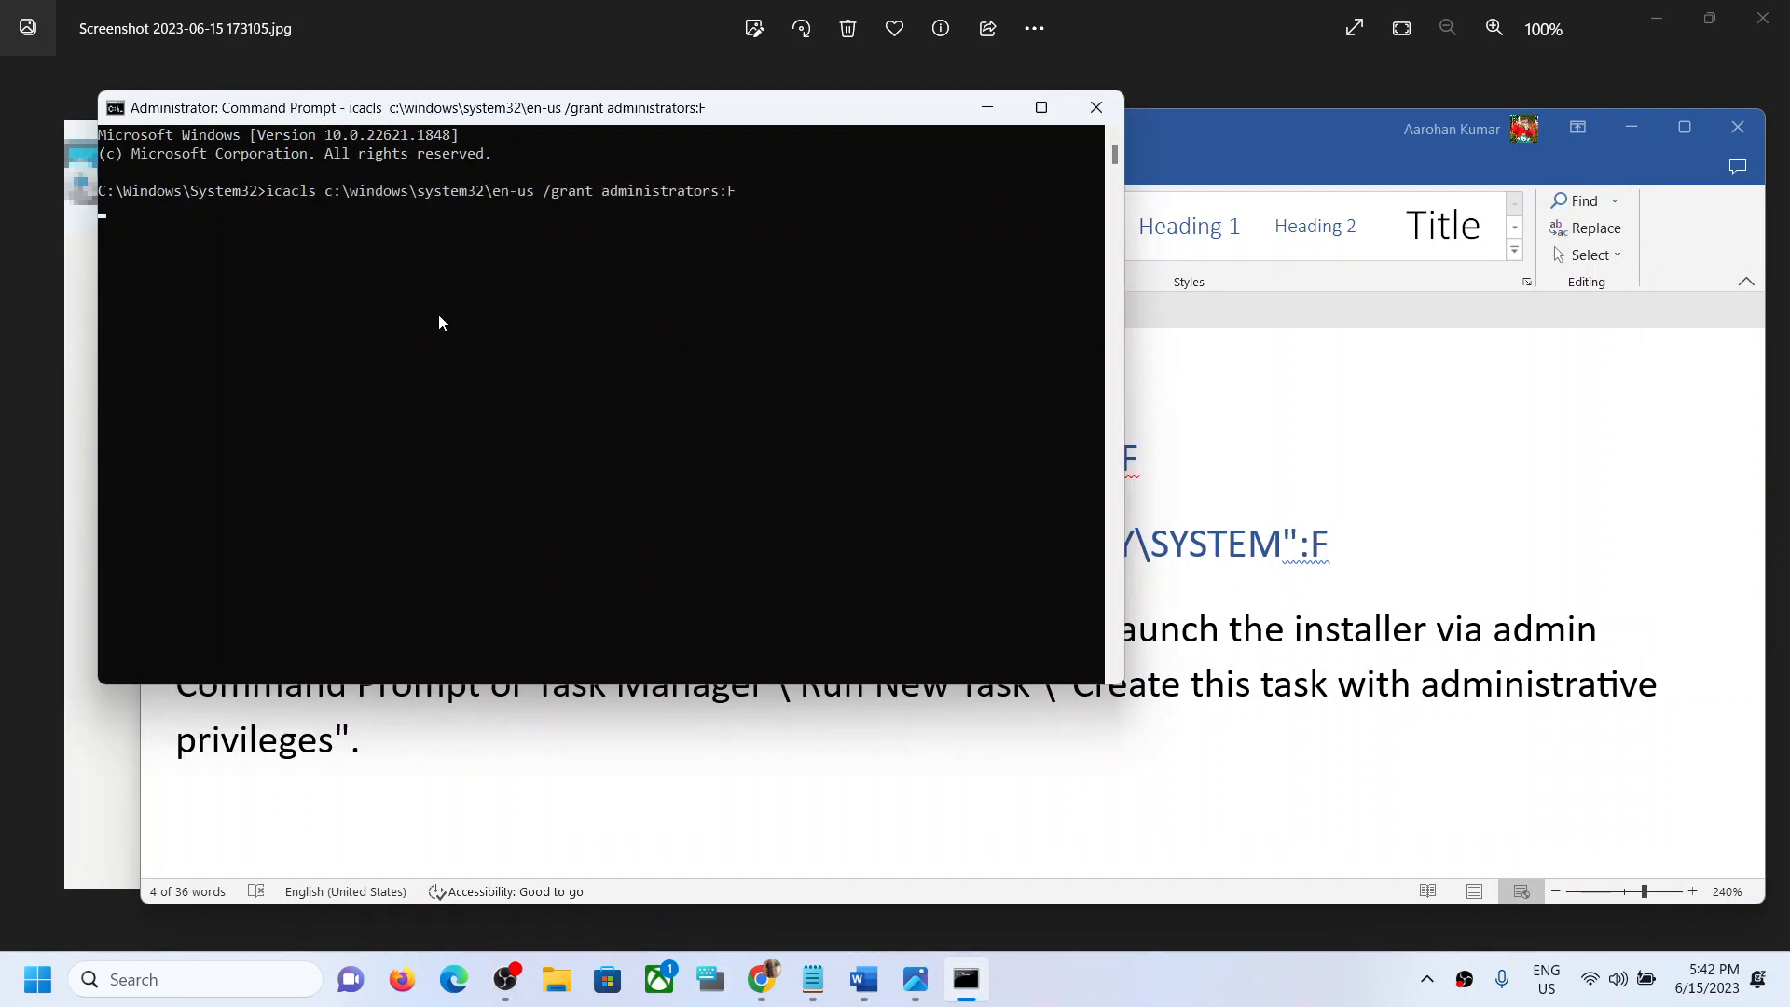
{"action": "key", "text": "Return"}
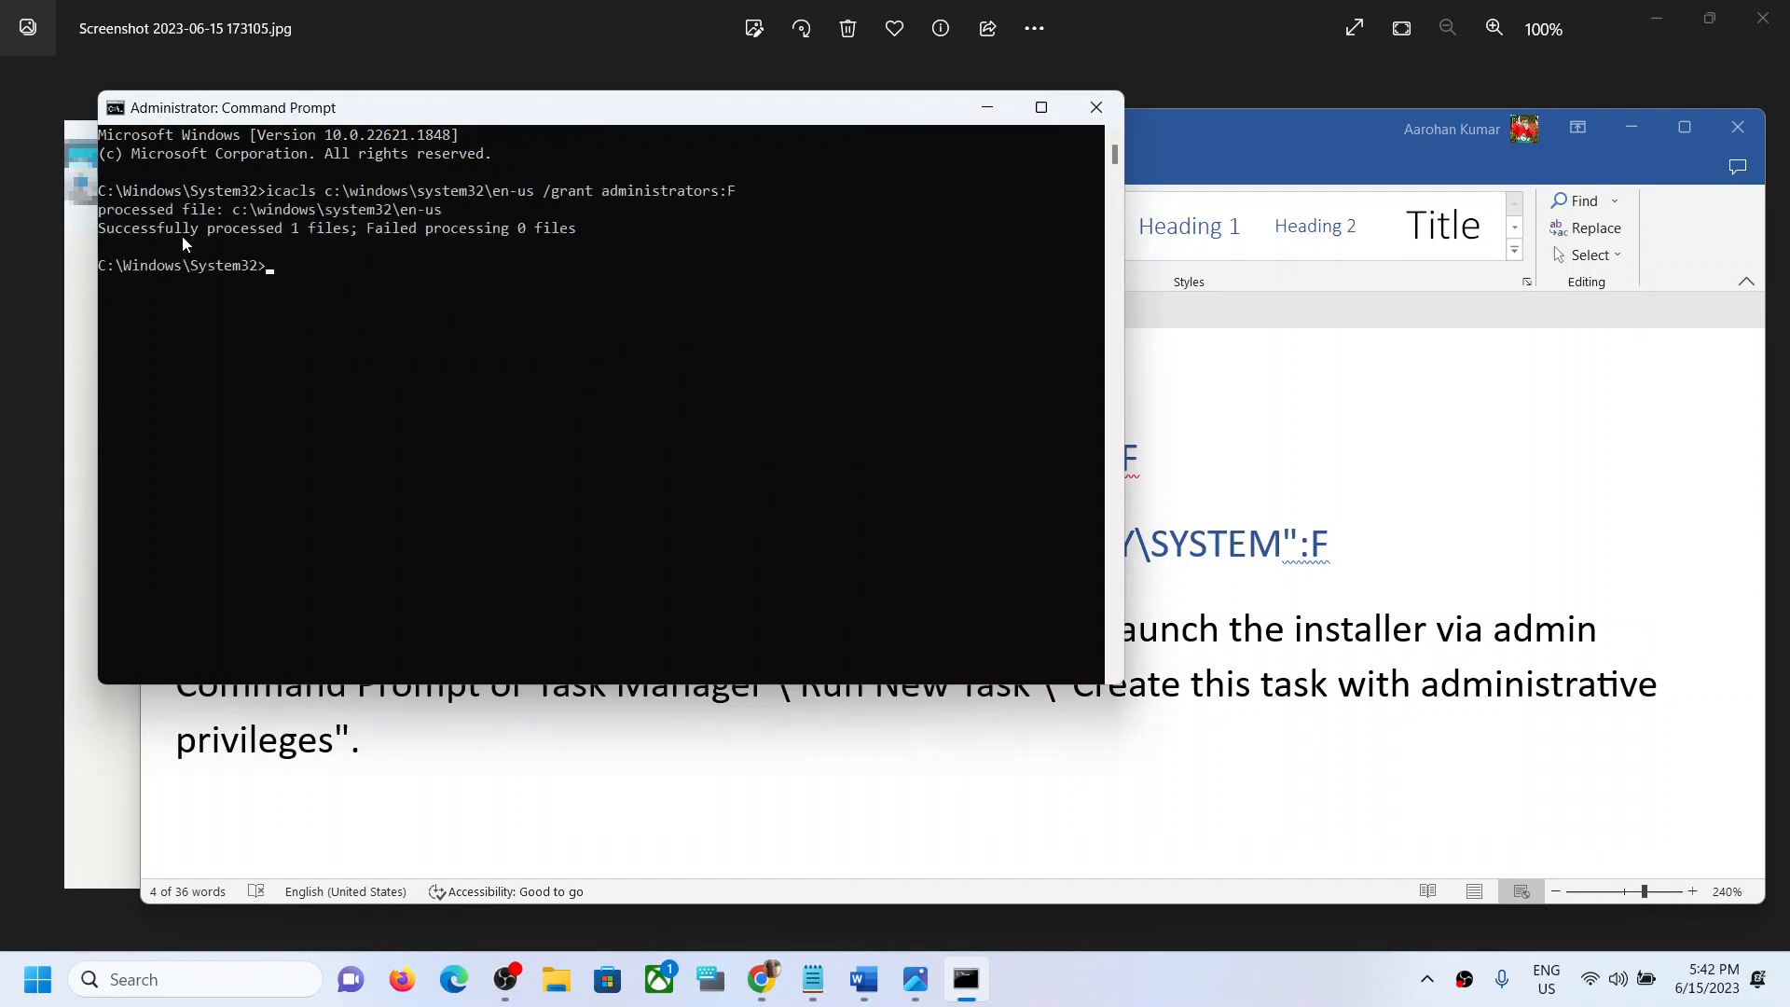
{"action": "mouse_move", "coordinate": [382, 254]}
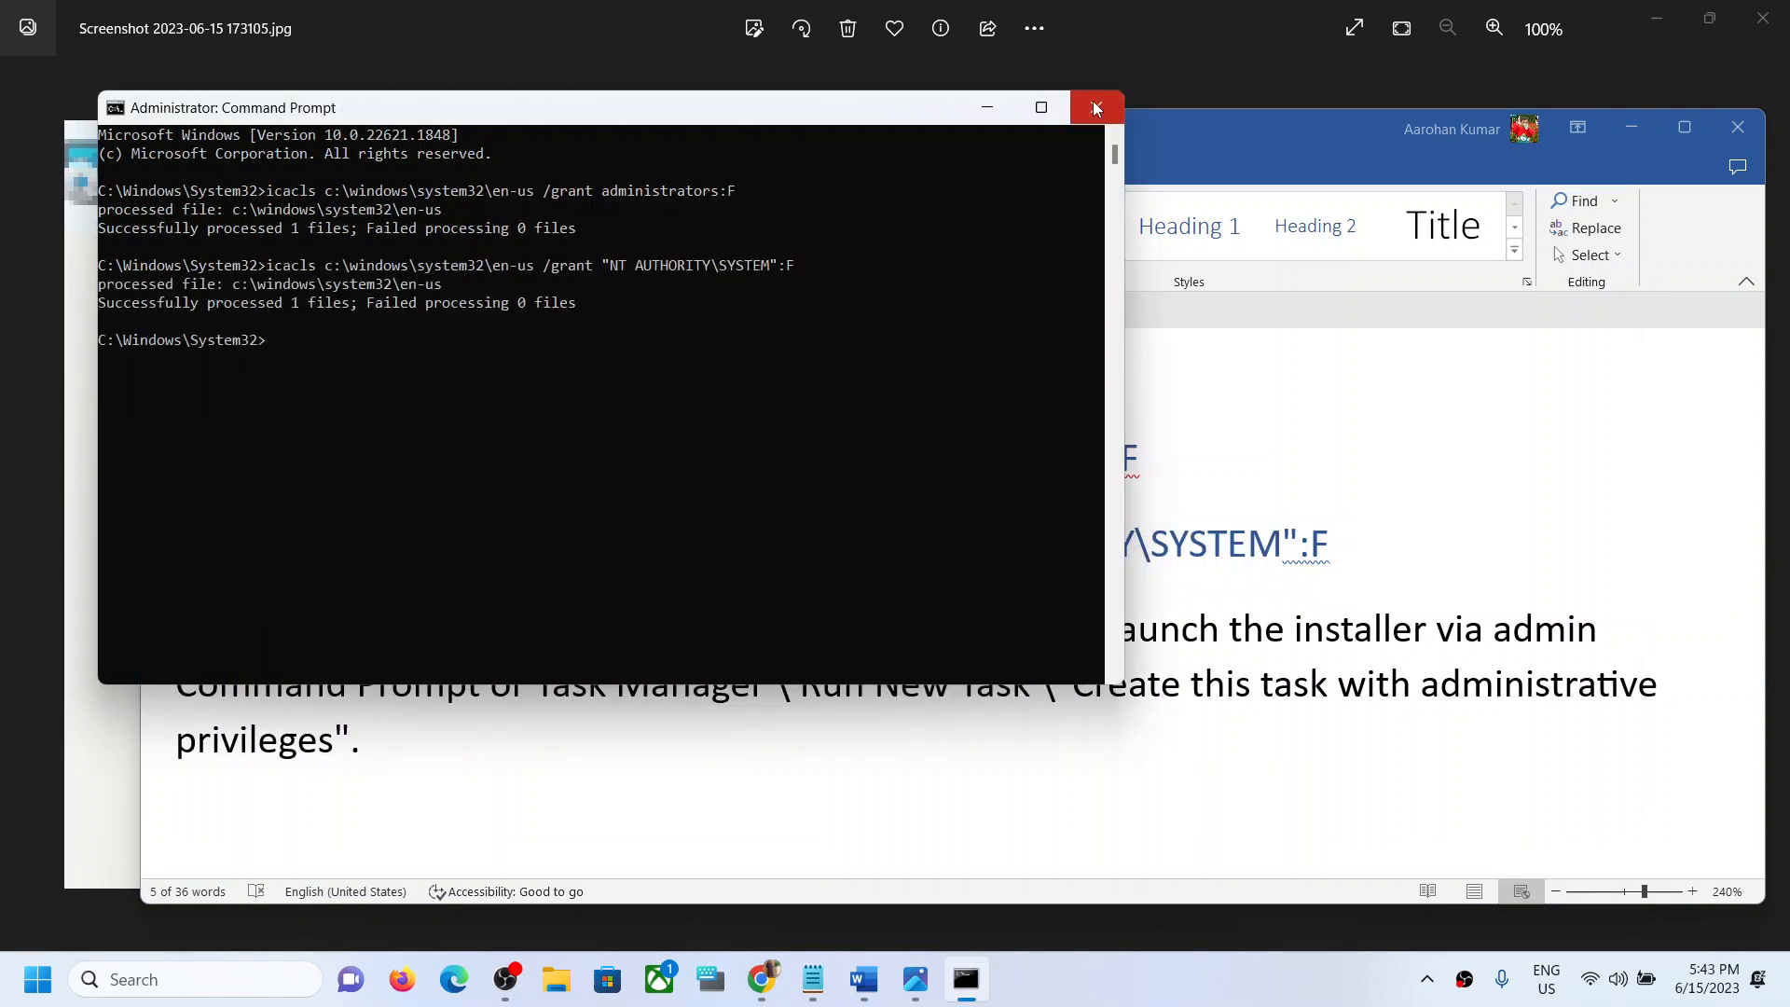
{"action": "mouse_move", "coordinate": [1095, 125]}
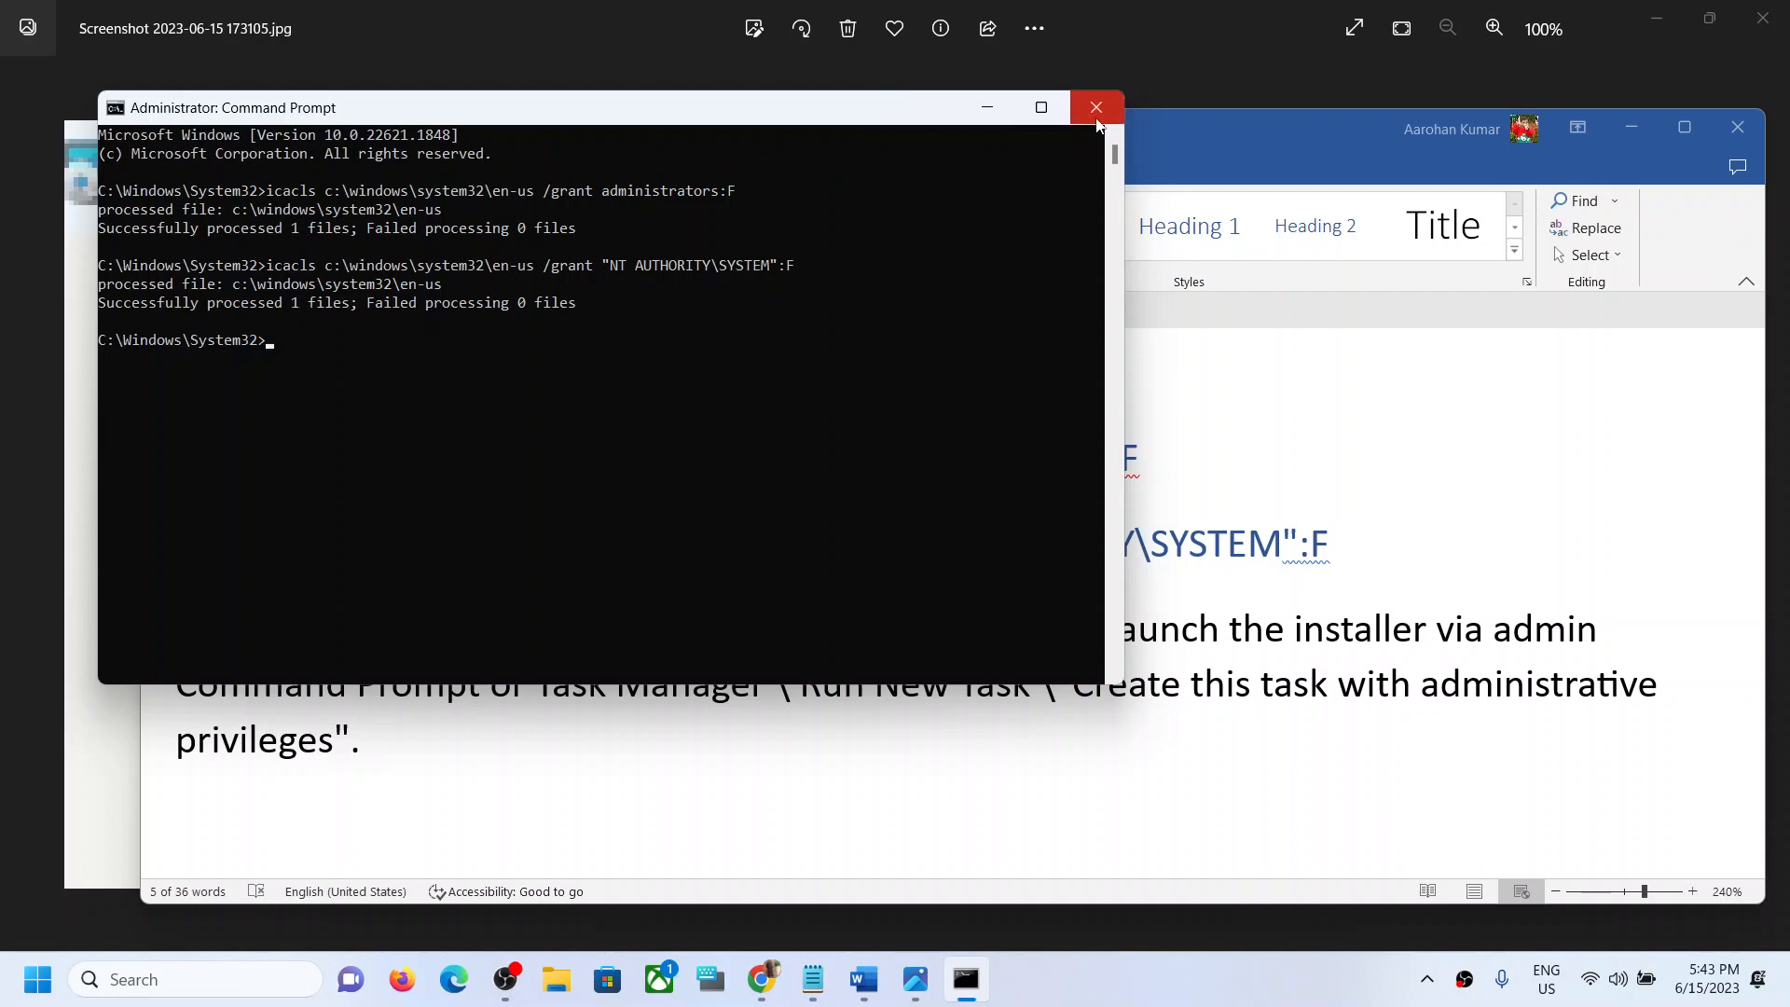
{"action": "left_click", "coordinate": [1095, 108]}
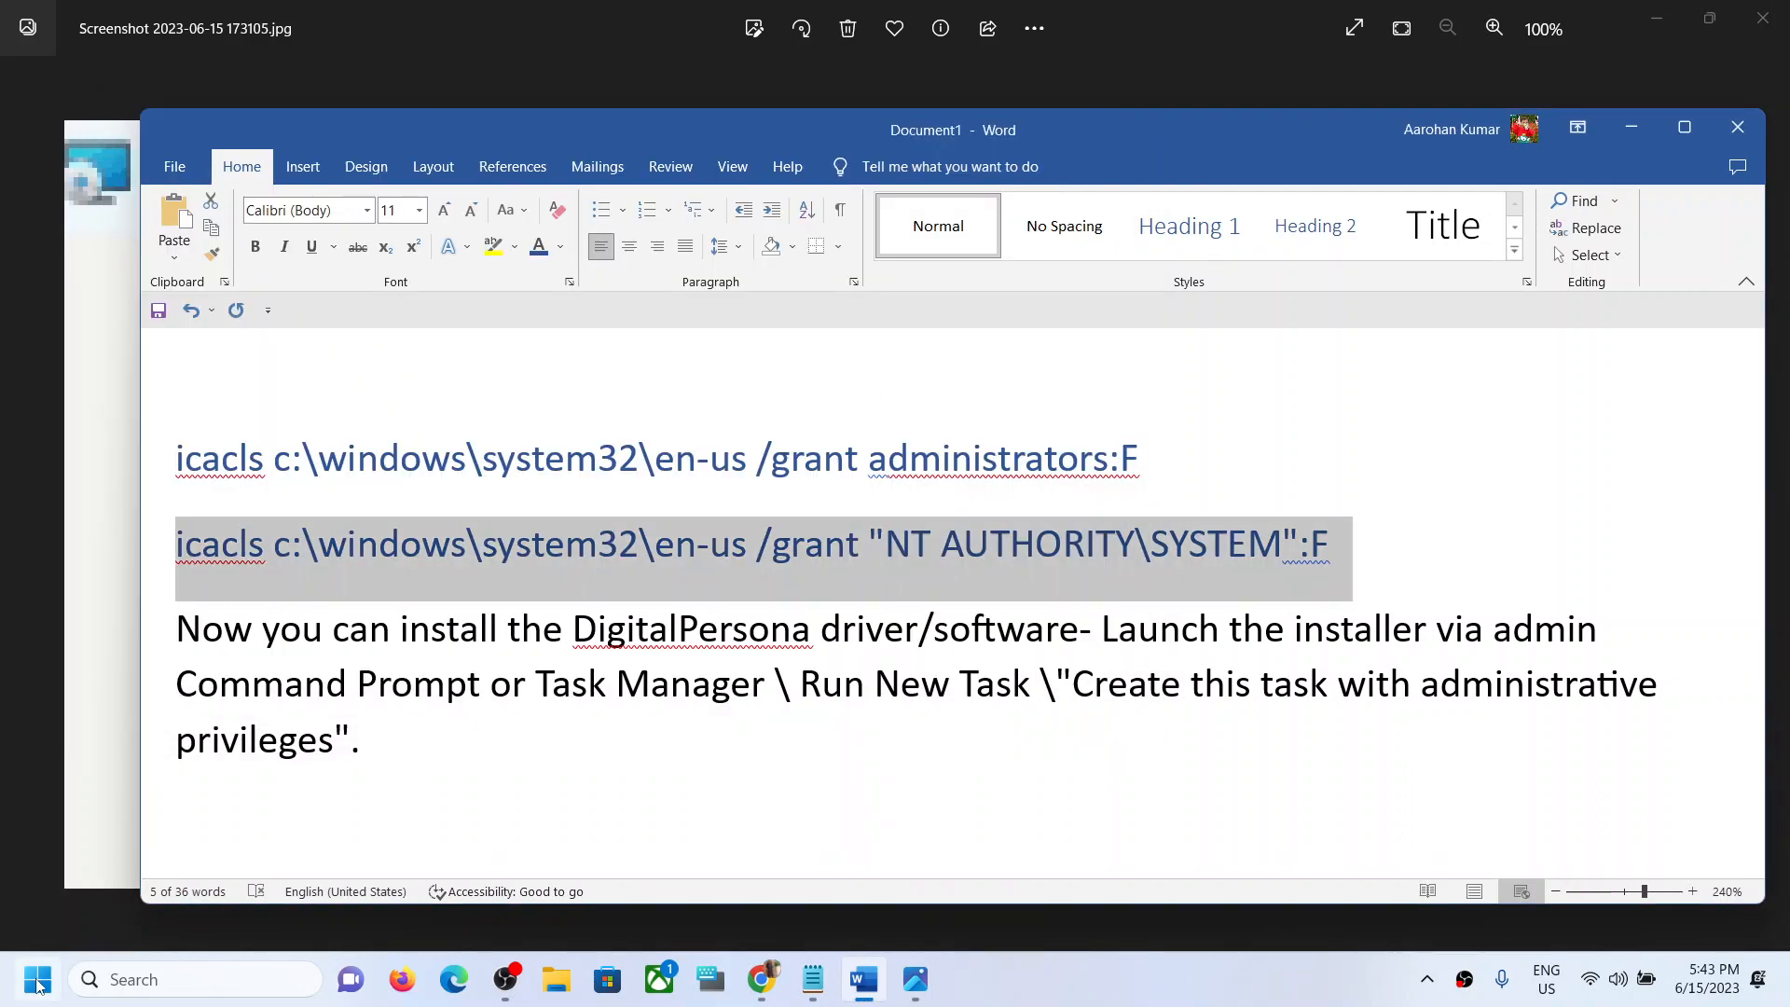
- Start a new task from Task Manager via the Start button's quick links
{"action": "right_click", "coordinate": [38, 979]}
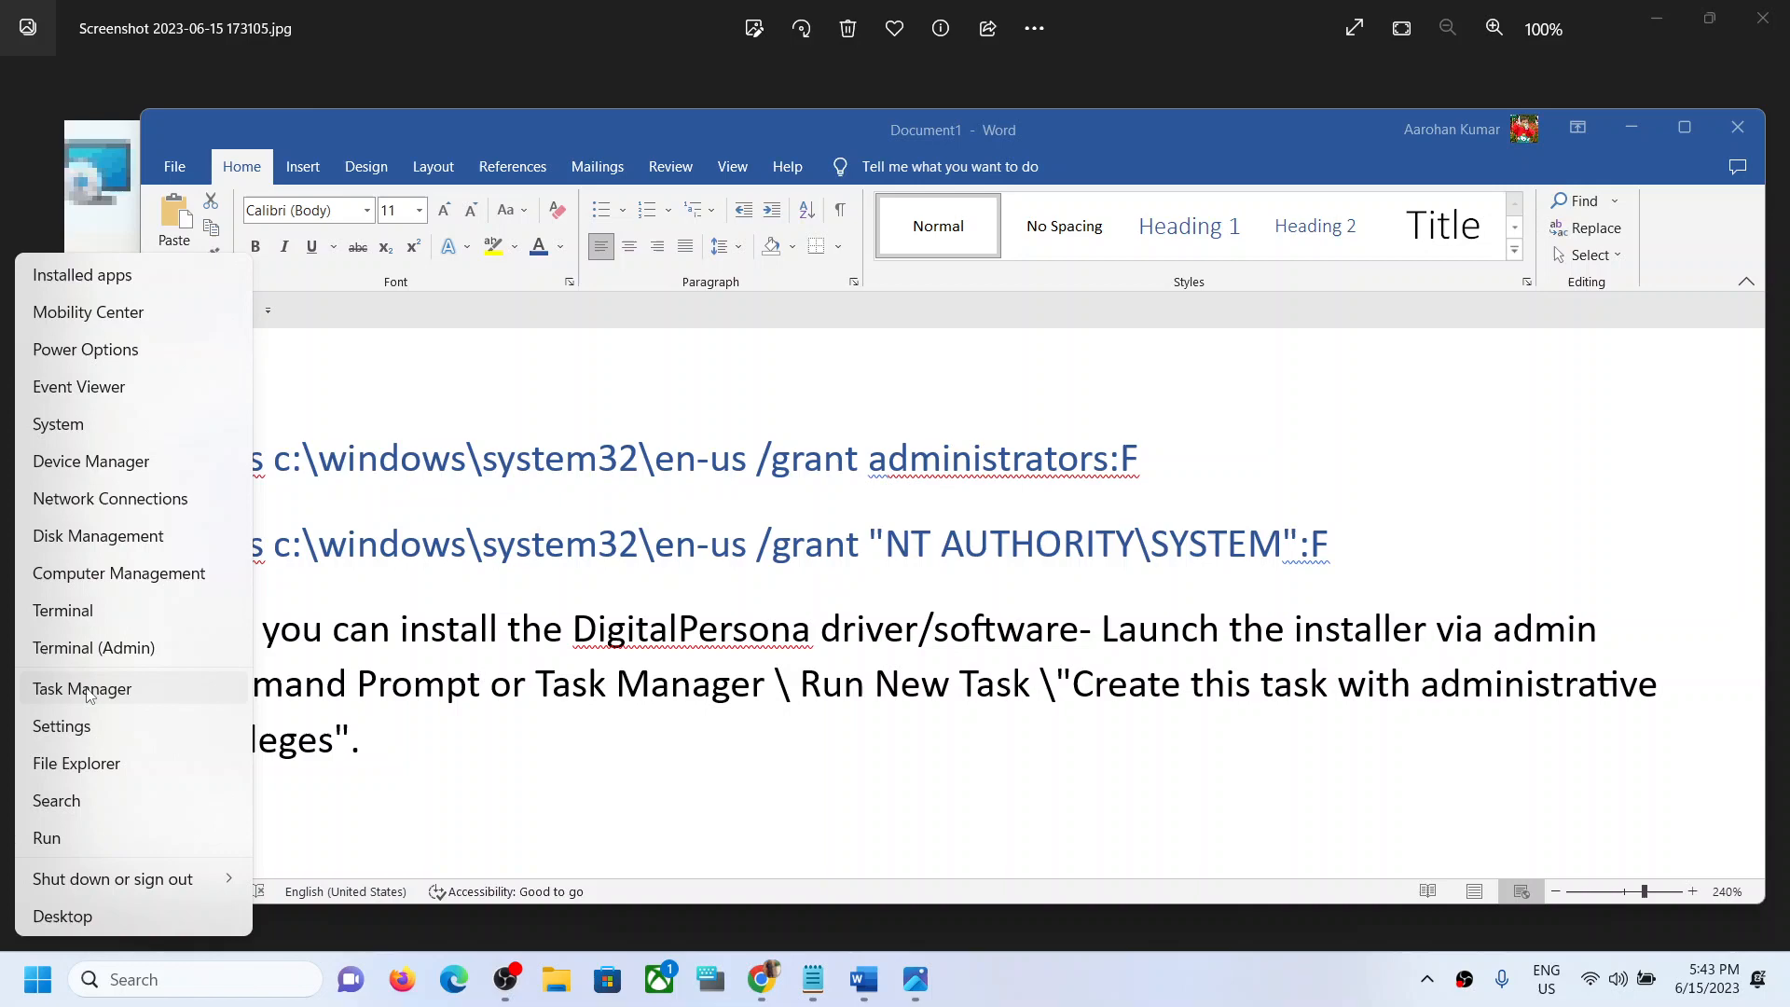
{"action": "left_click", "coordinate": [81, 688]}
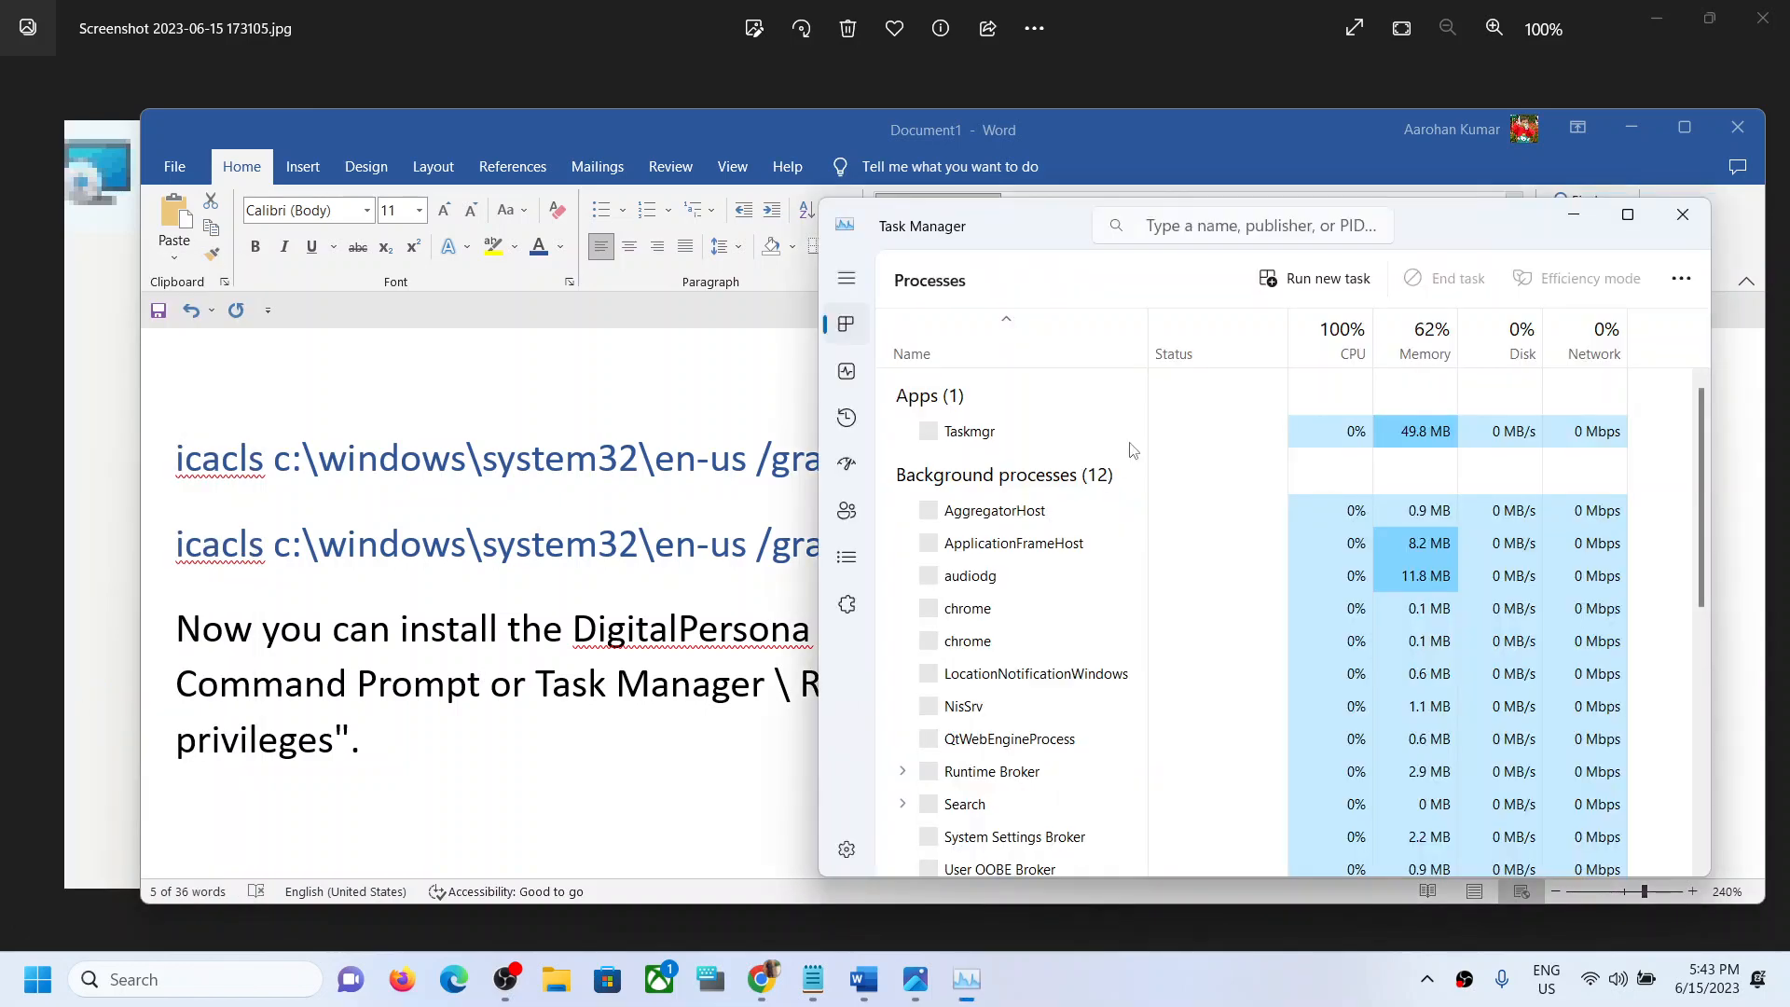
{"action": "left_click", "coordinate": [1315, 278]}
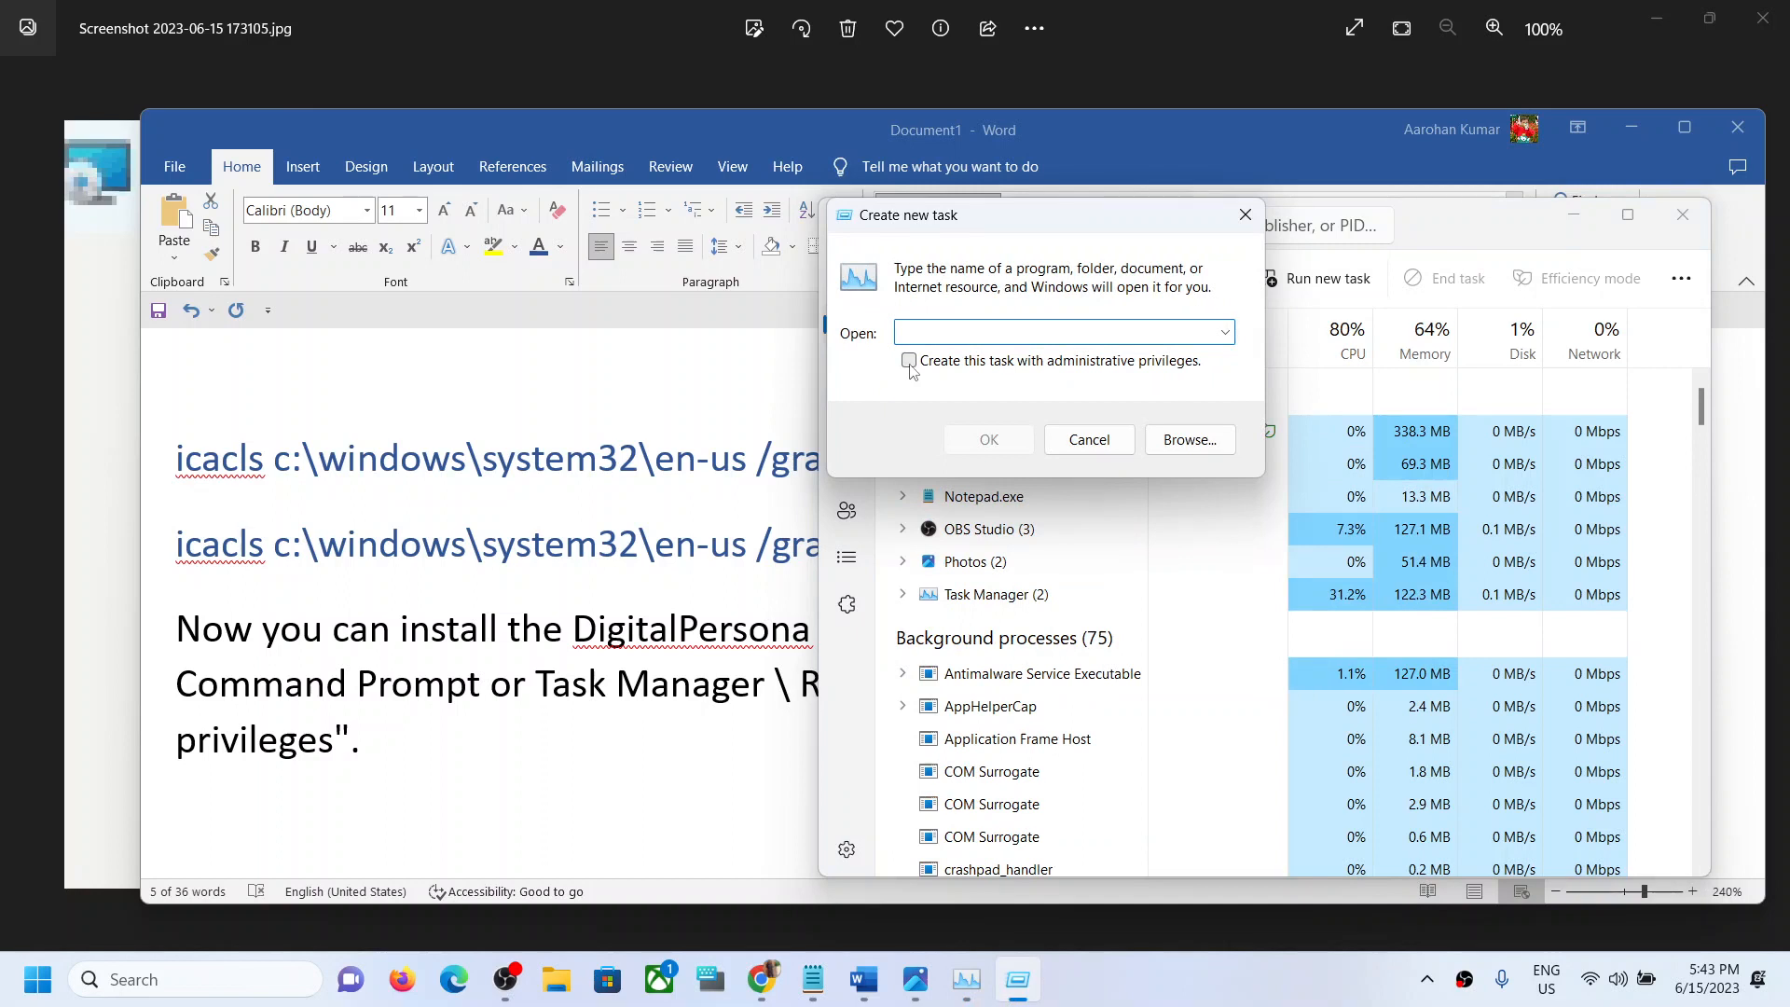
- Enable 'Create this task with administrative privileges', leaving the program field empty
{"action": "left_click", "coordinate": [908, 360]}
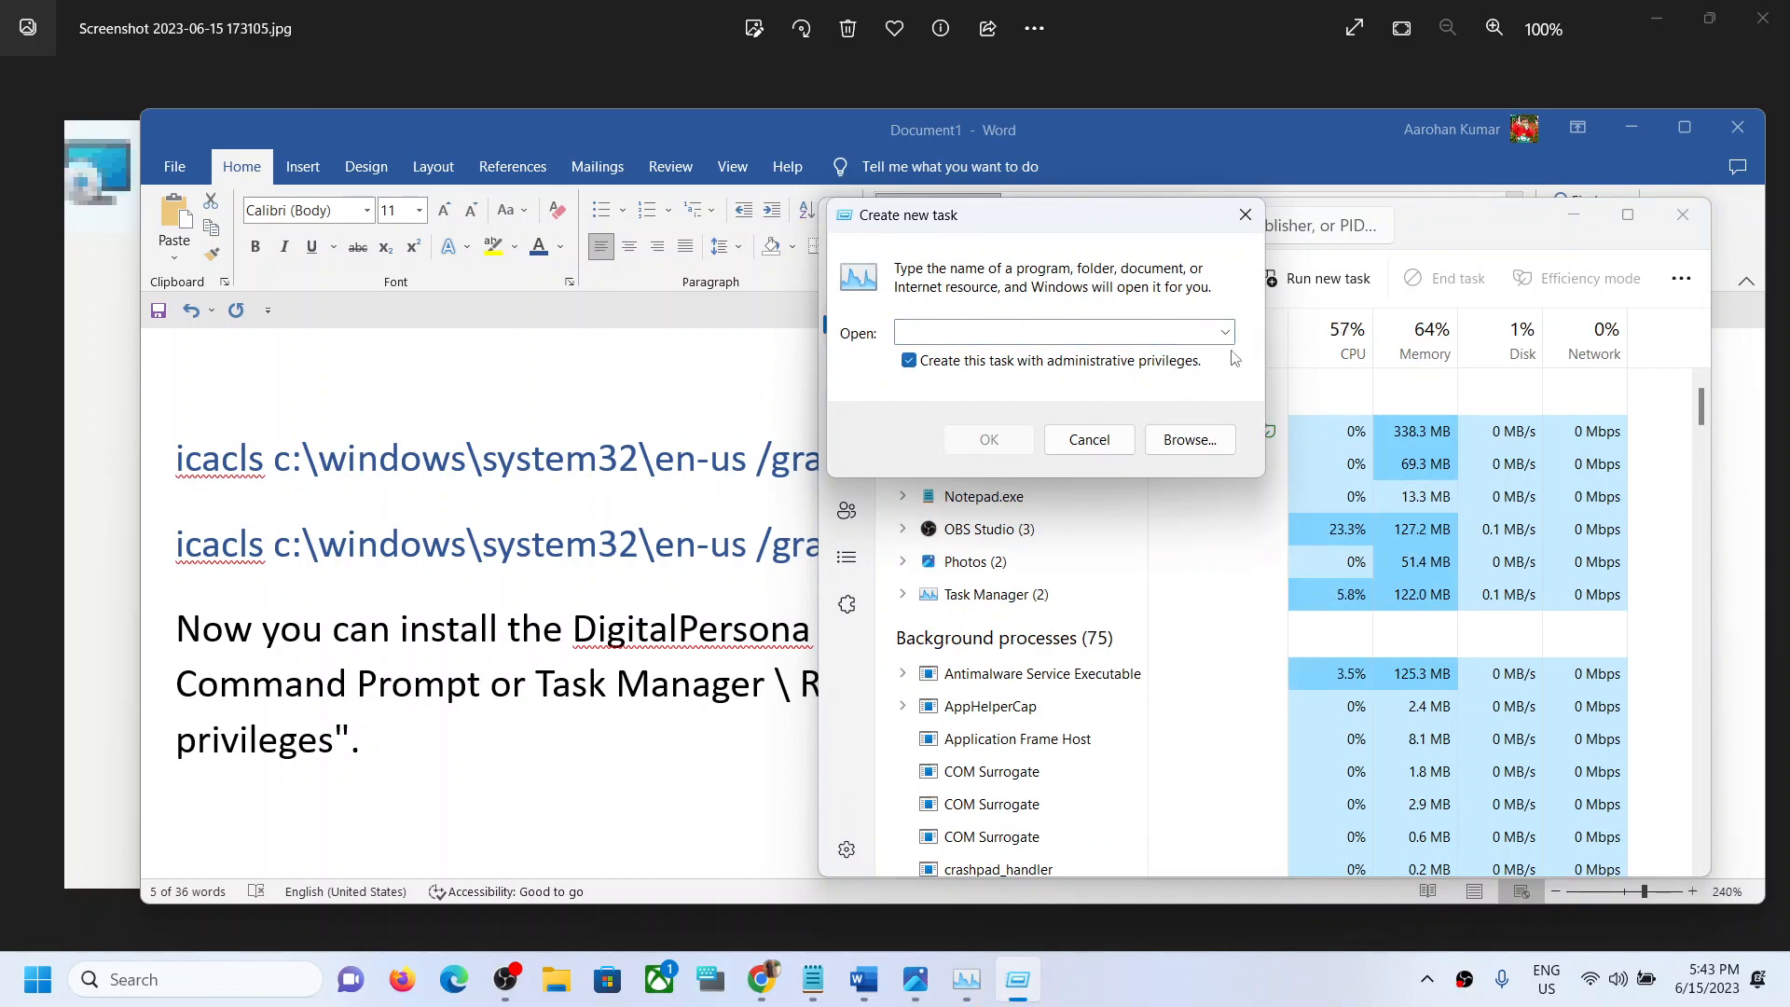
{"action": "left_click", "coordinate": [1223, 332]}
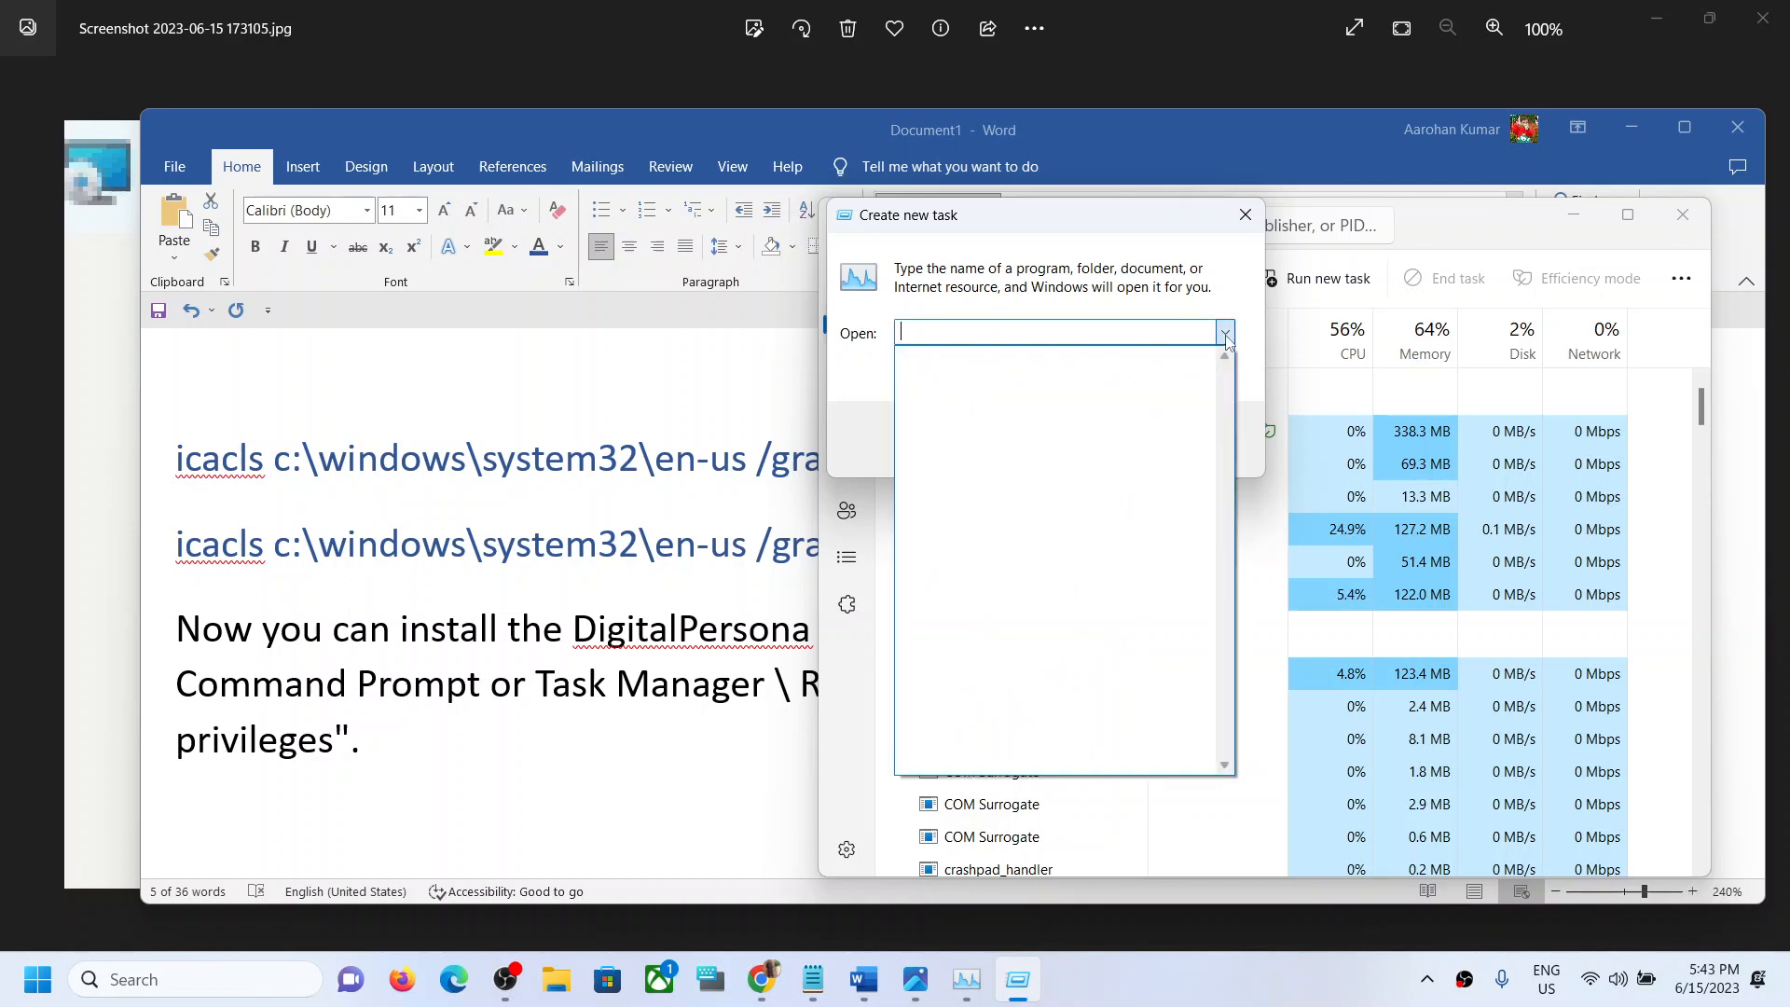
{"action": "left_click", "coordinate": [1225, 332]}
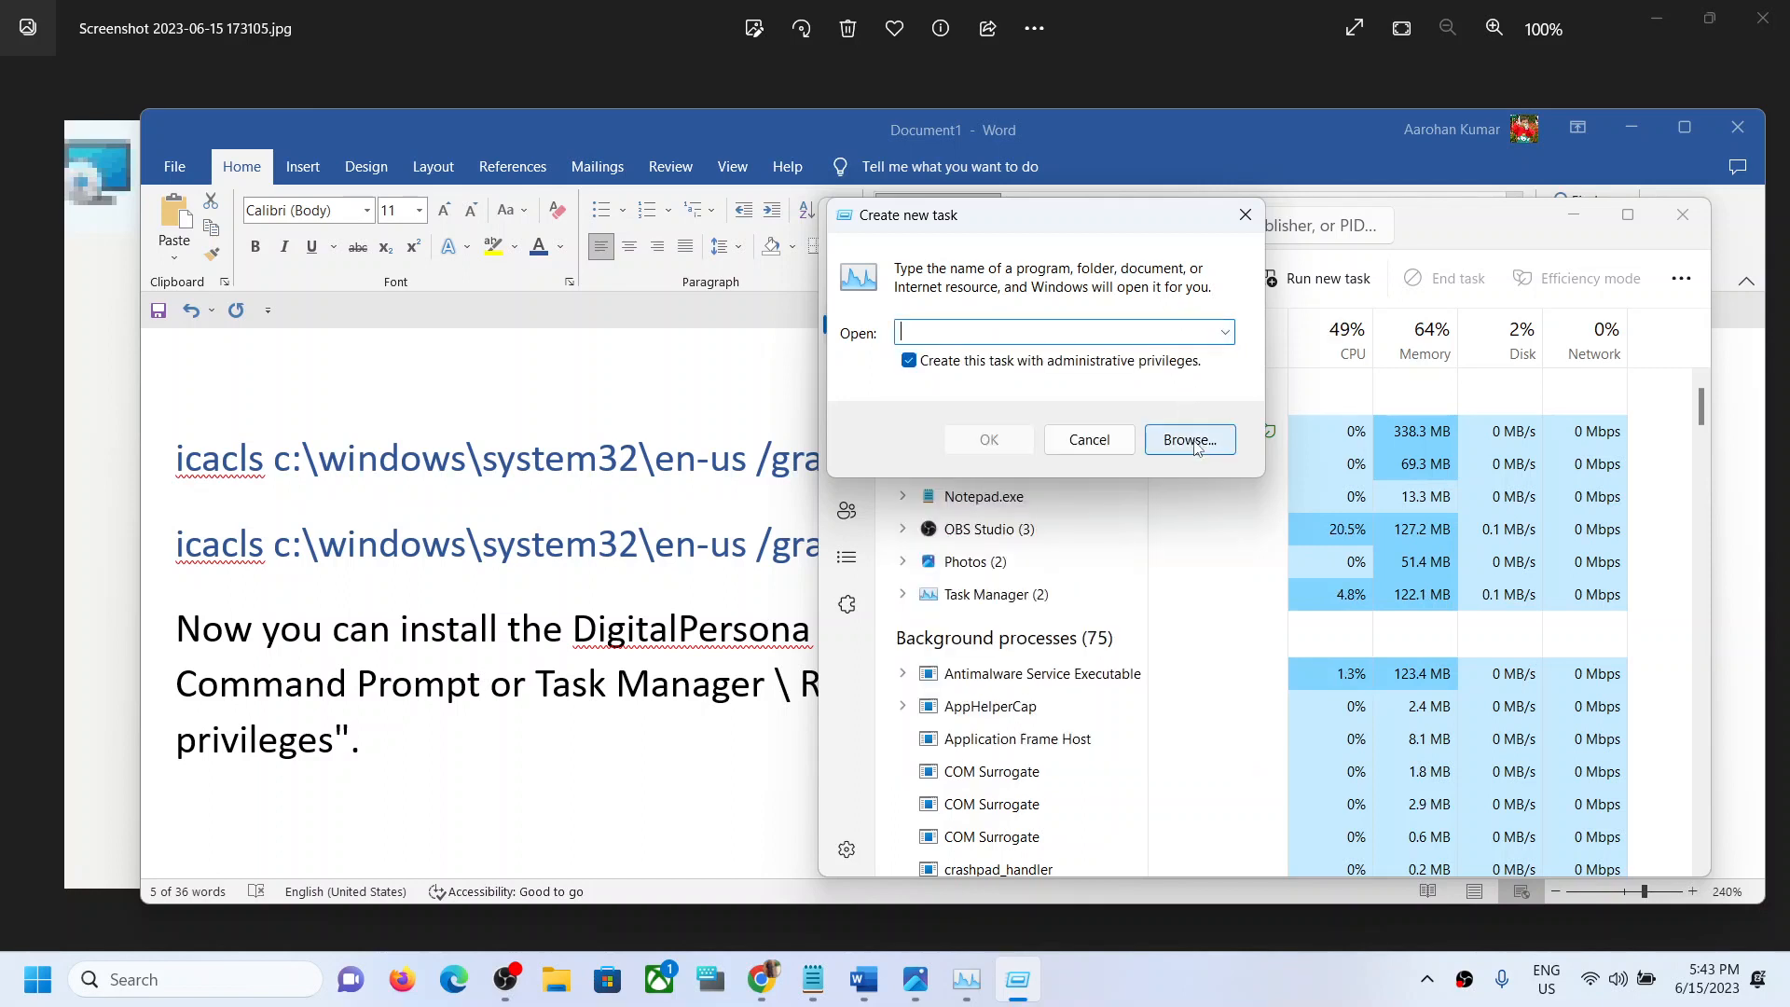
- Browse to Downloads\4500_wbf_driver_5.0.0.5_rs3 and choose the driver setup program to run
{"action": "left_click", "coordinate": [1188, 440]}
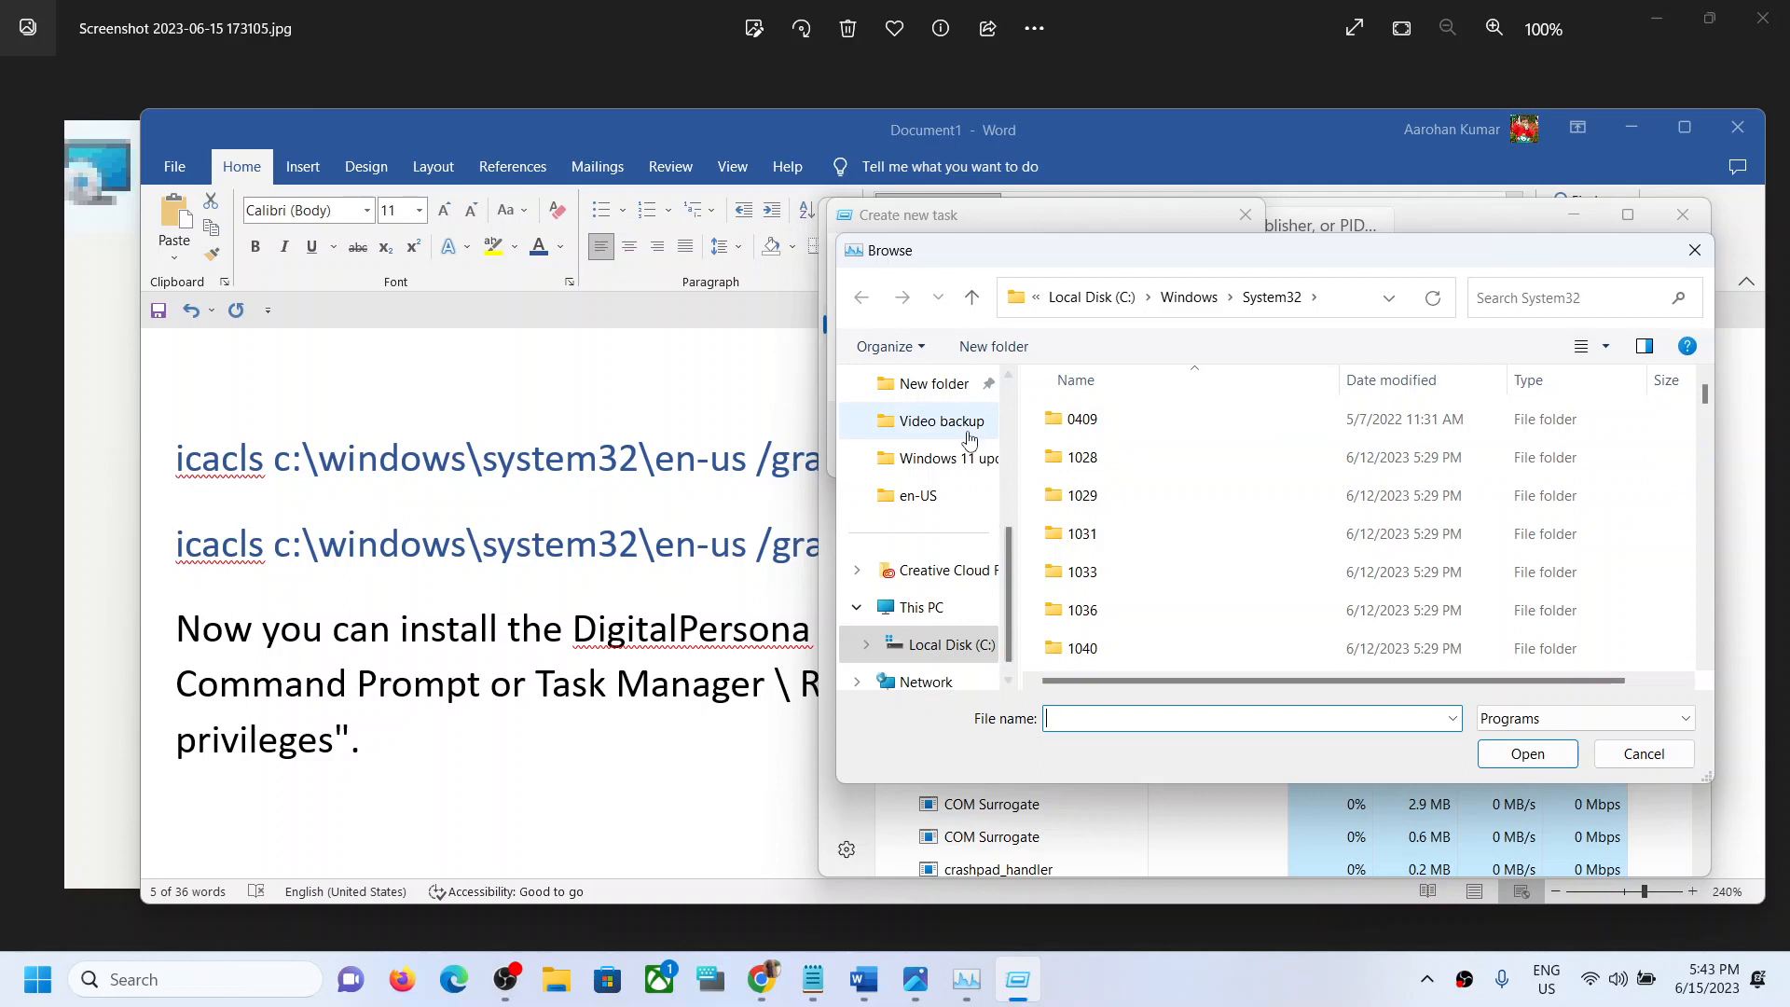
{"action": "left_click", "coordinate": [933, 383]}
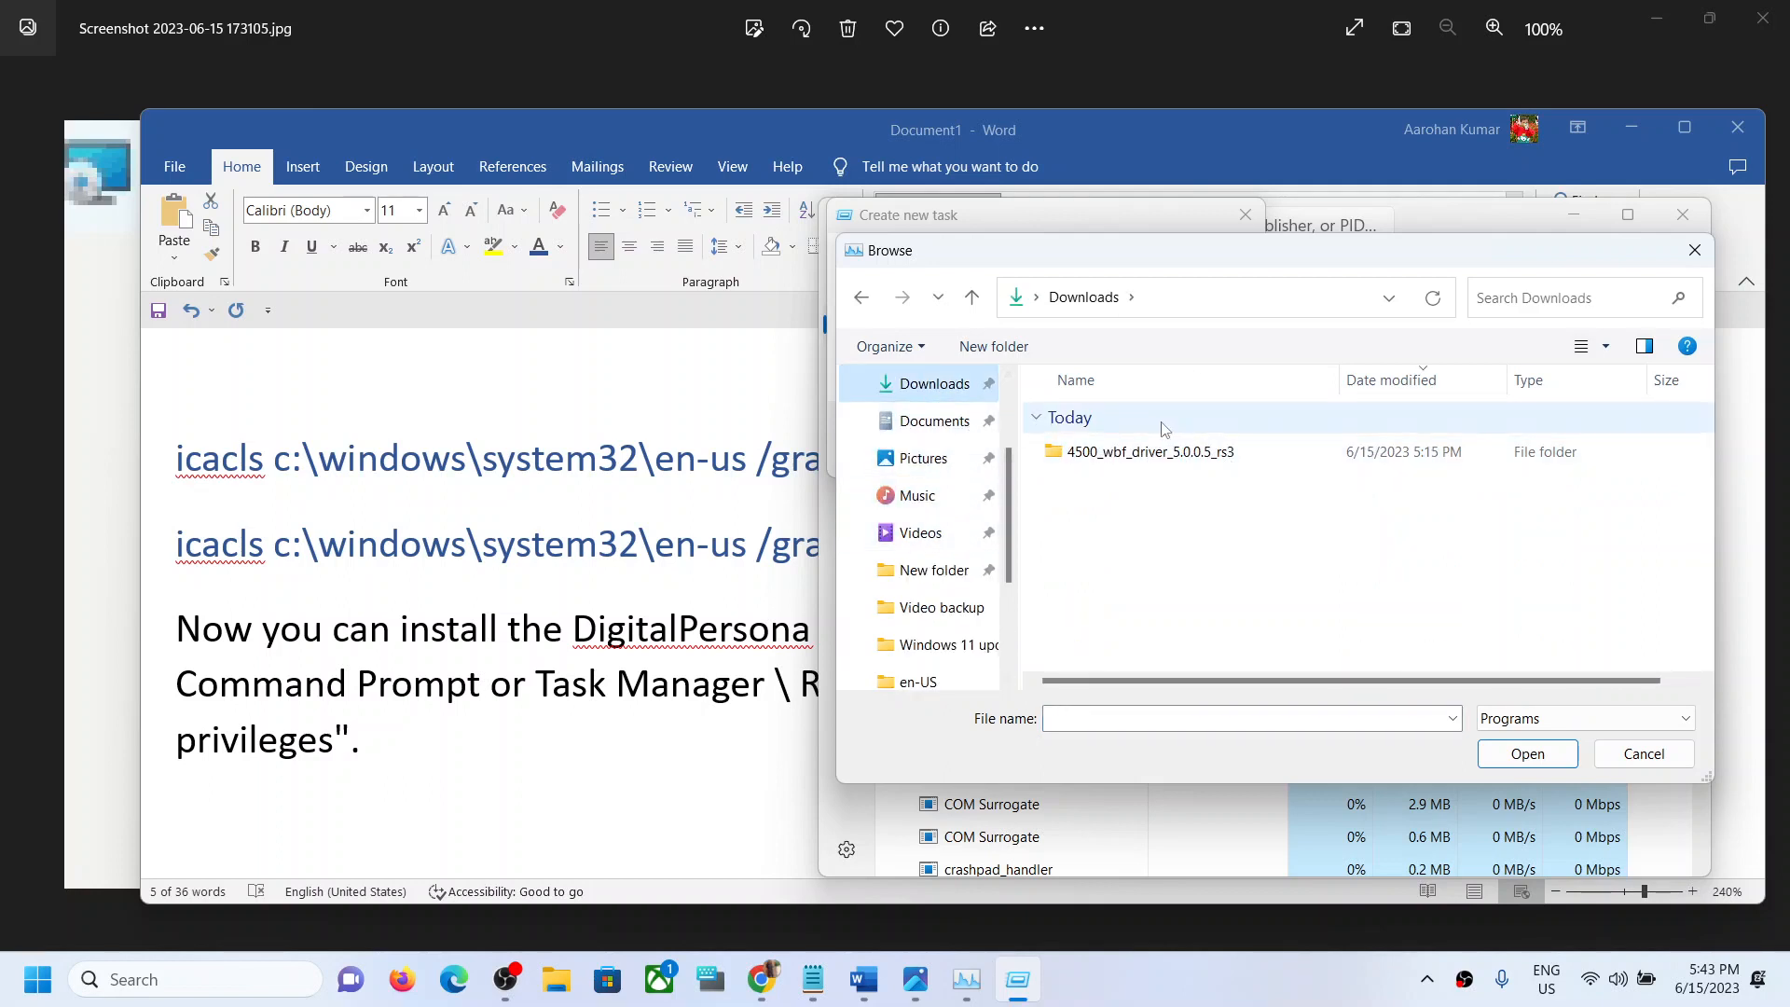
{"action": "left_click", "coordinate": [1147, 452]}
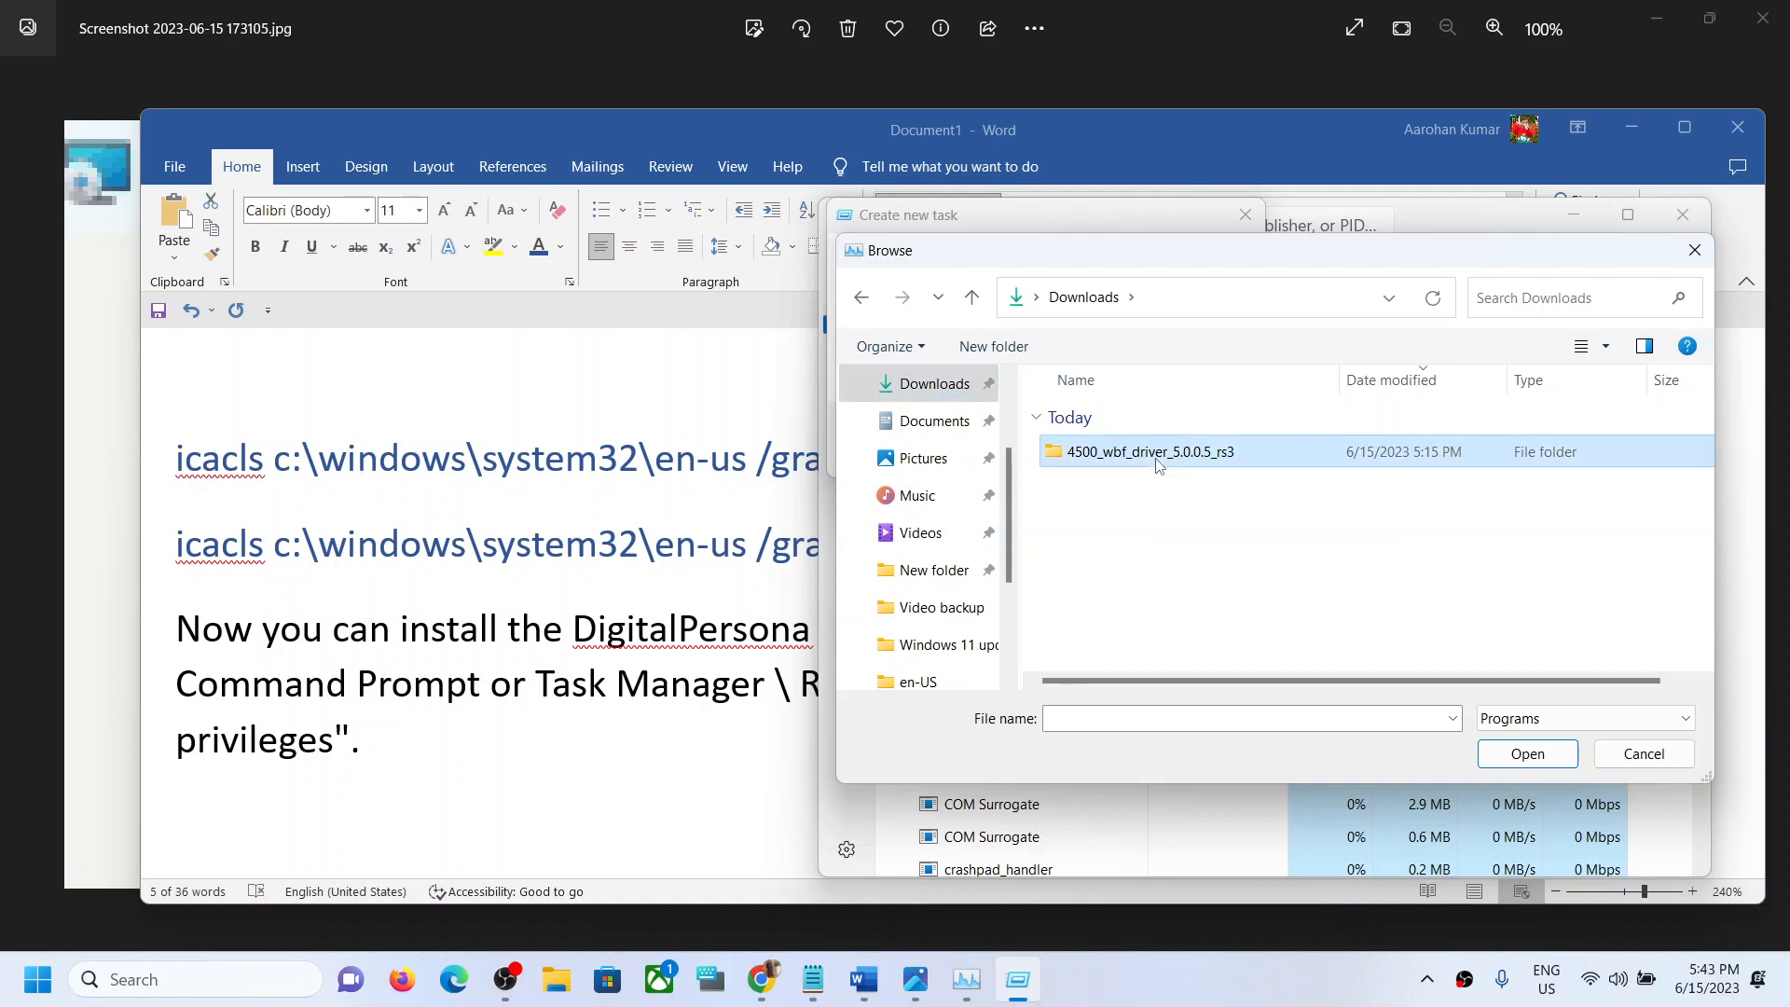
{"action": "double_click", "coordinate": [1147, 452]}
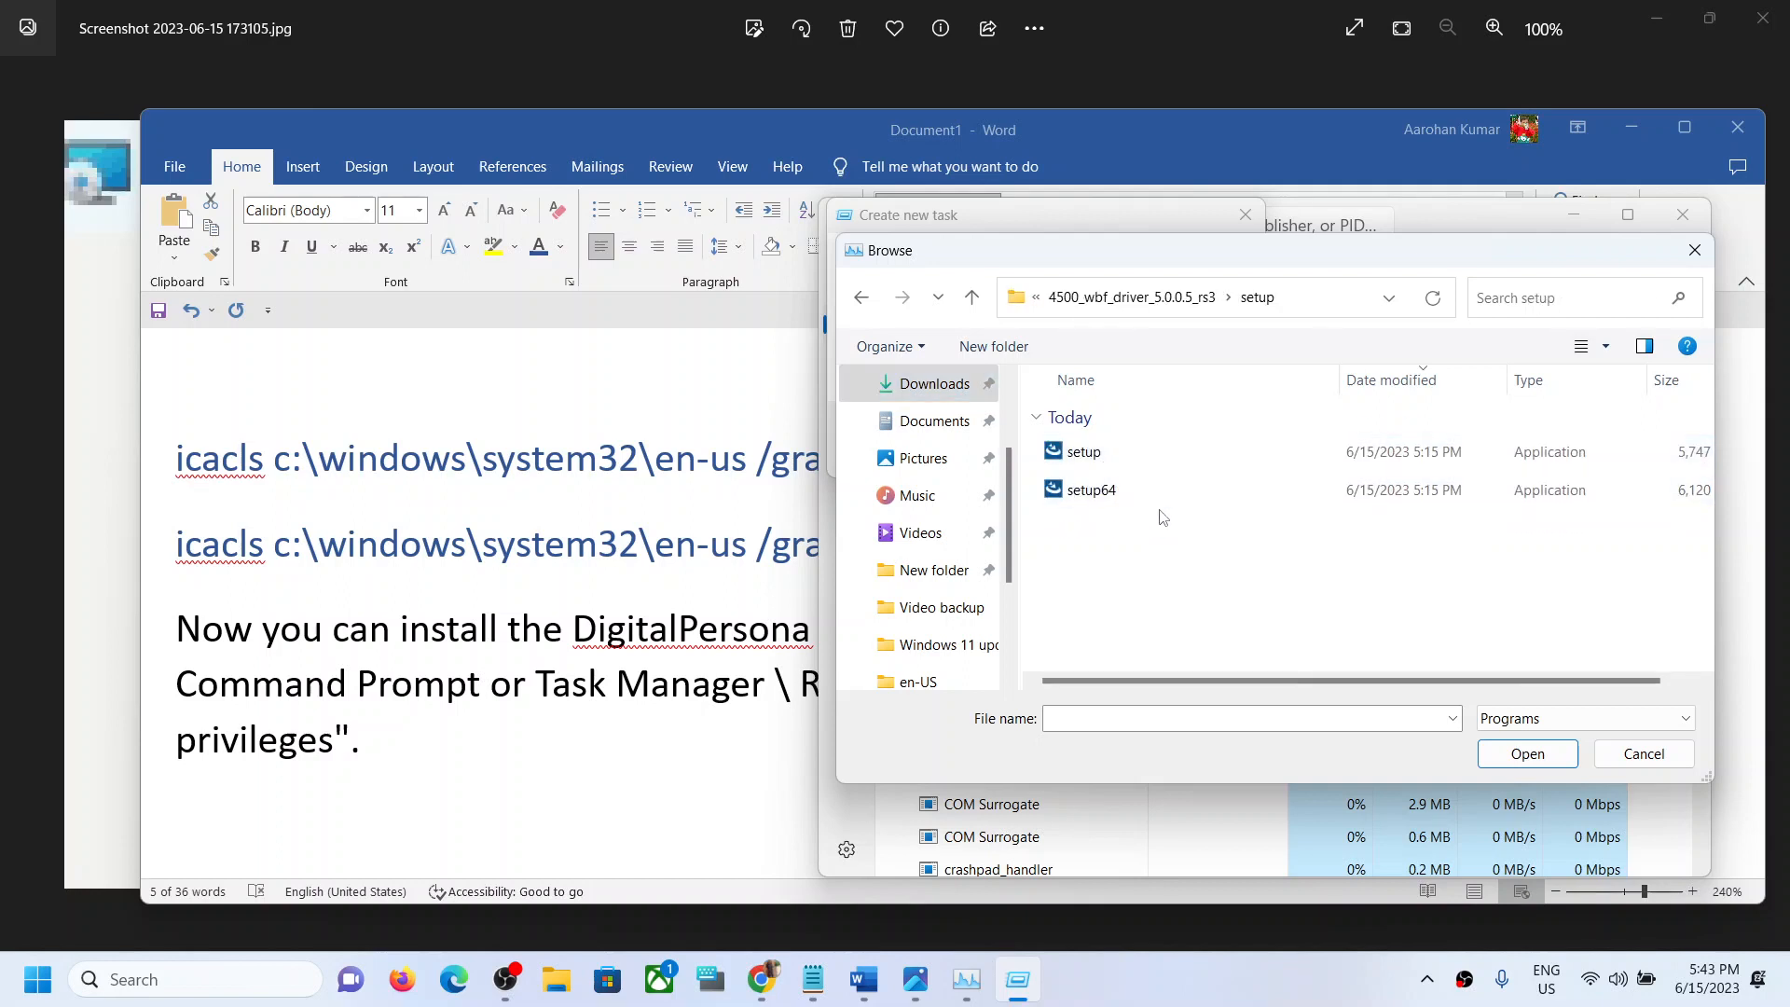
{"action": "left_click", "coordinate": [1091, 490]}
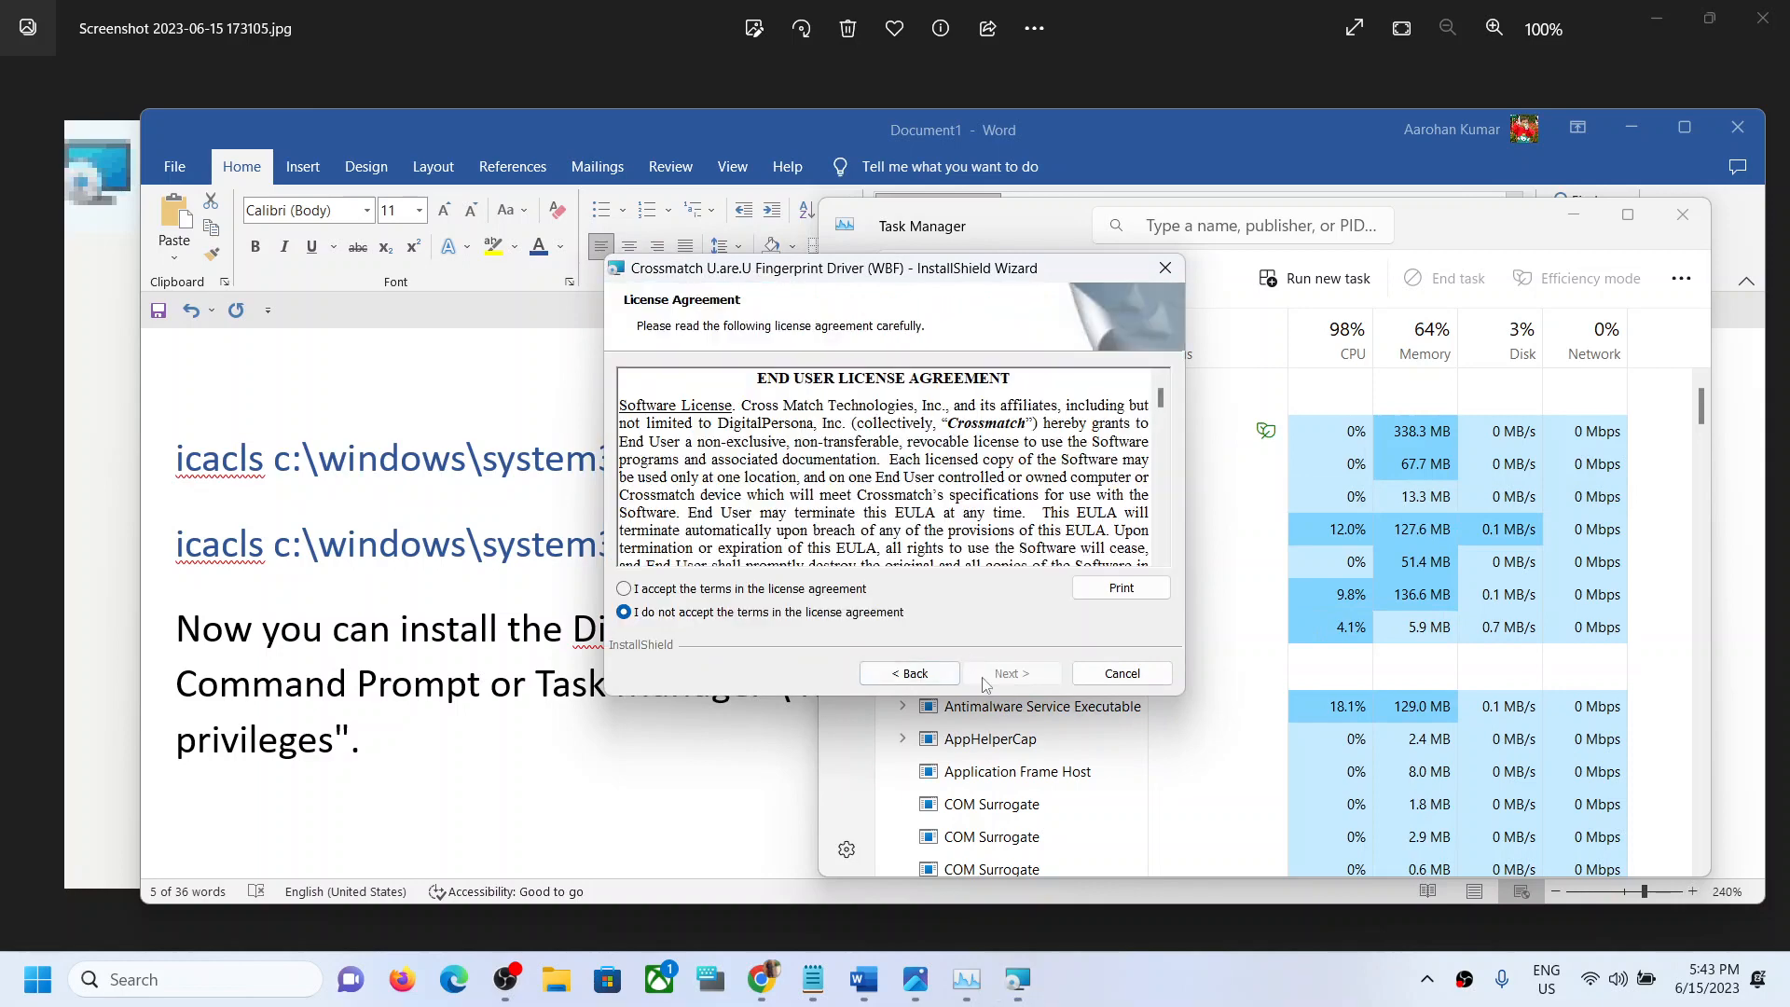
- Accept the license terms, install the Crossmatch U.are.U Fingerprint Driver and finish the wizard
{"action": "left_click", "coordinate": [625, 588]}
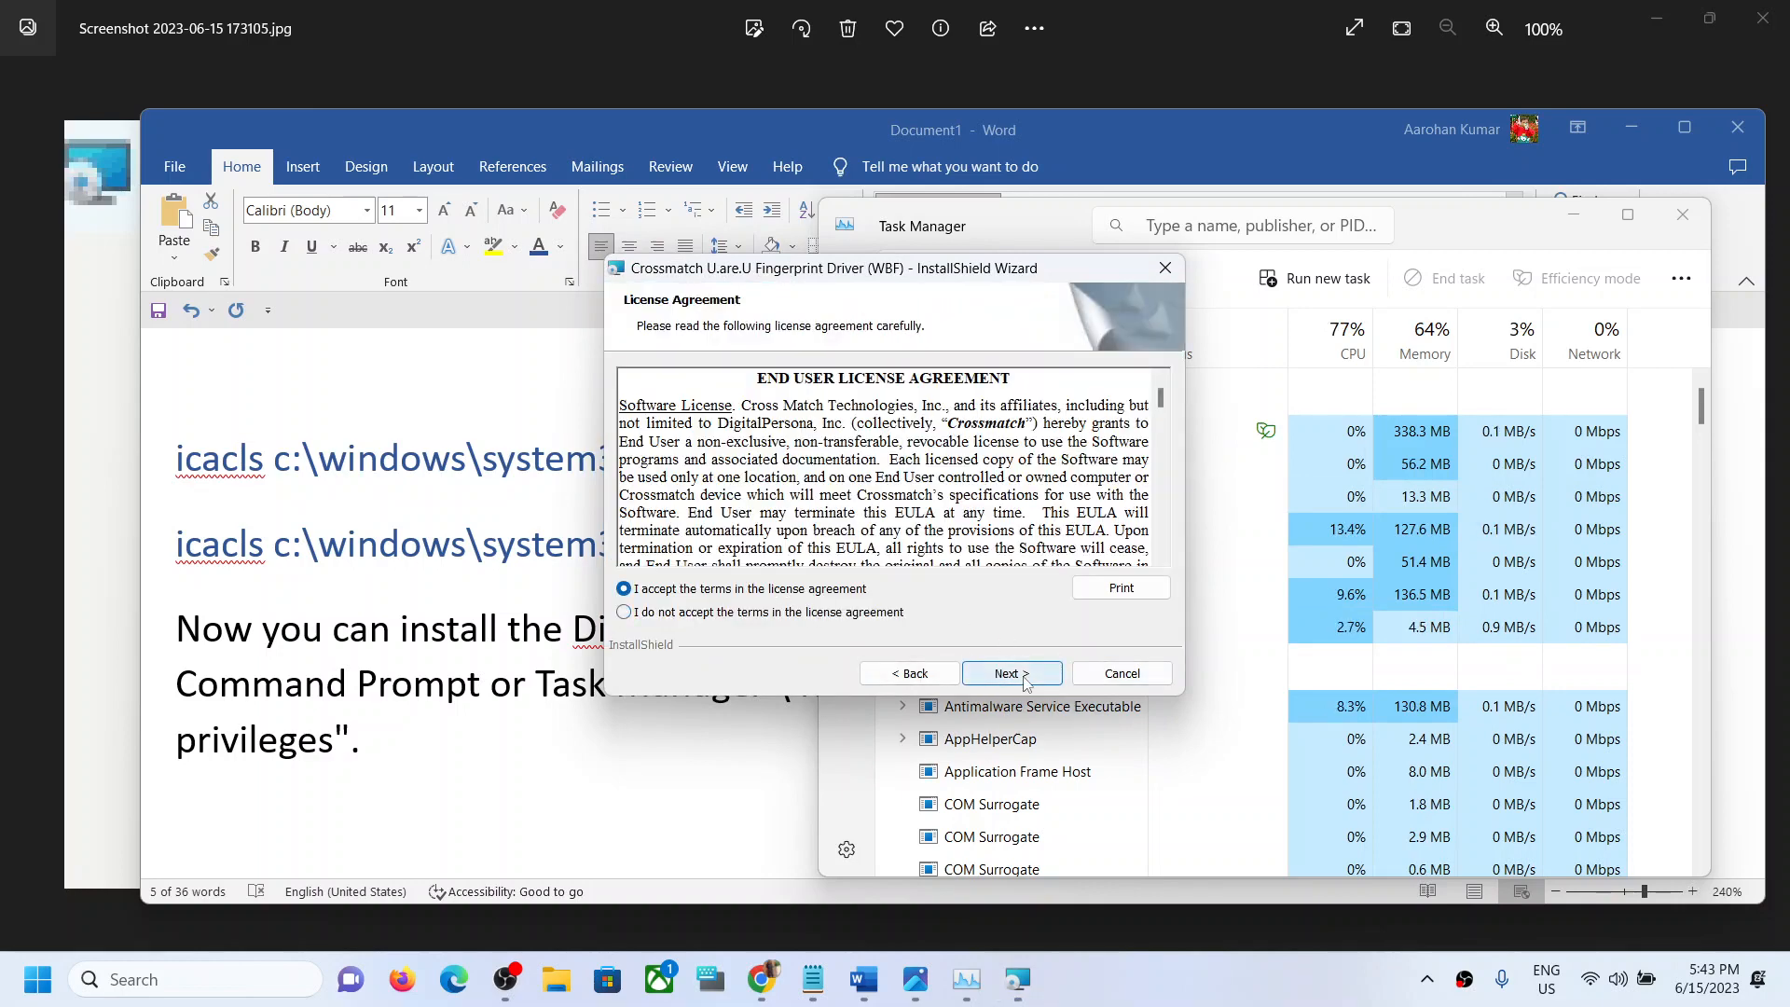
{"action": "left_click", "coordinate": [1009, 673]}
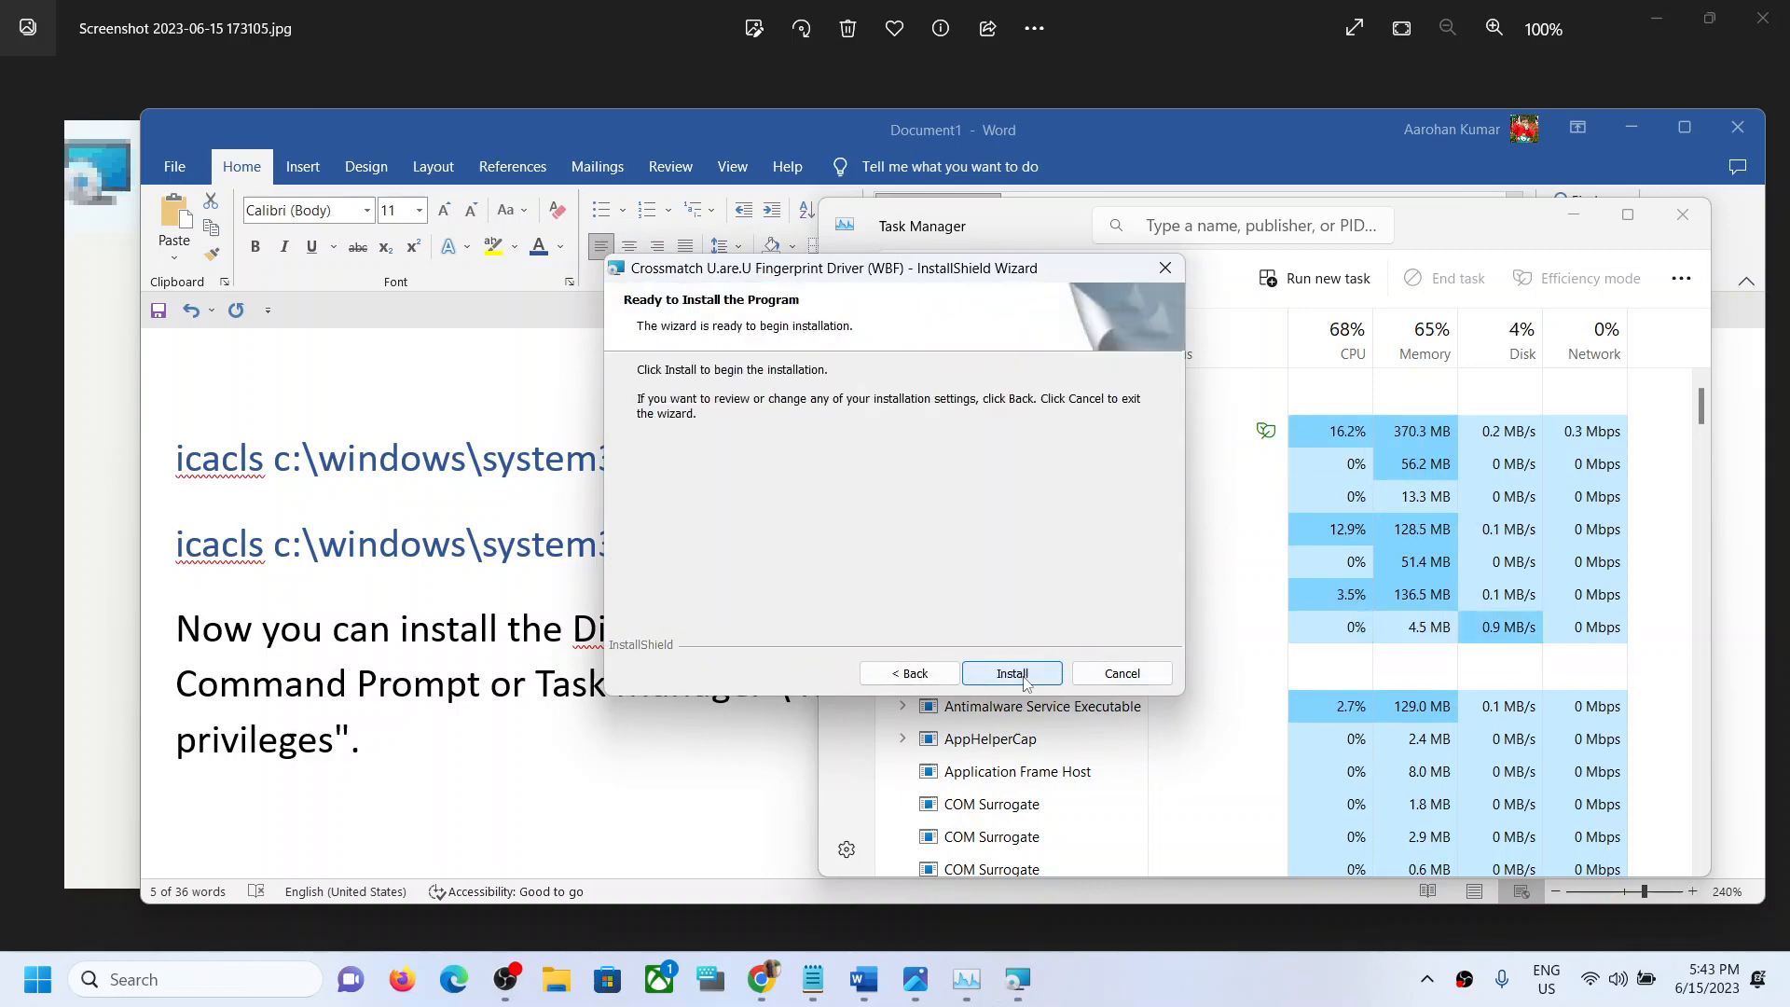
{"action": "left_click", "coordinate": [1011, 673]}
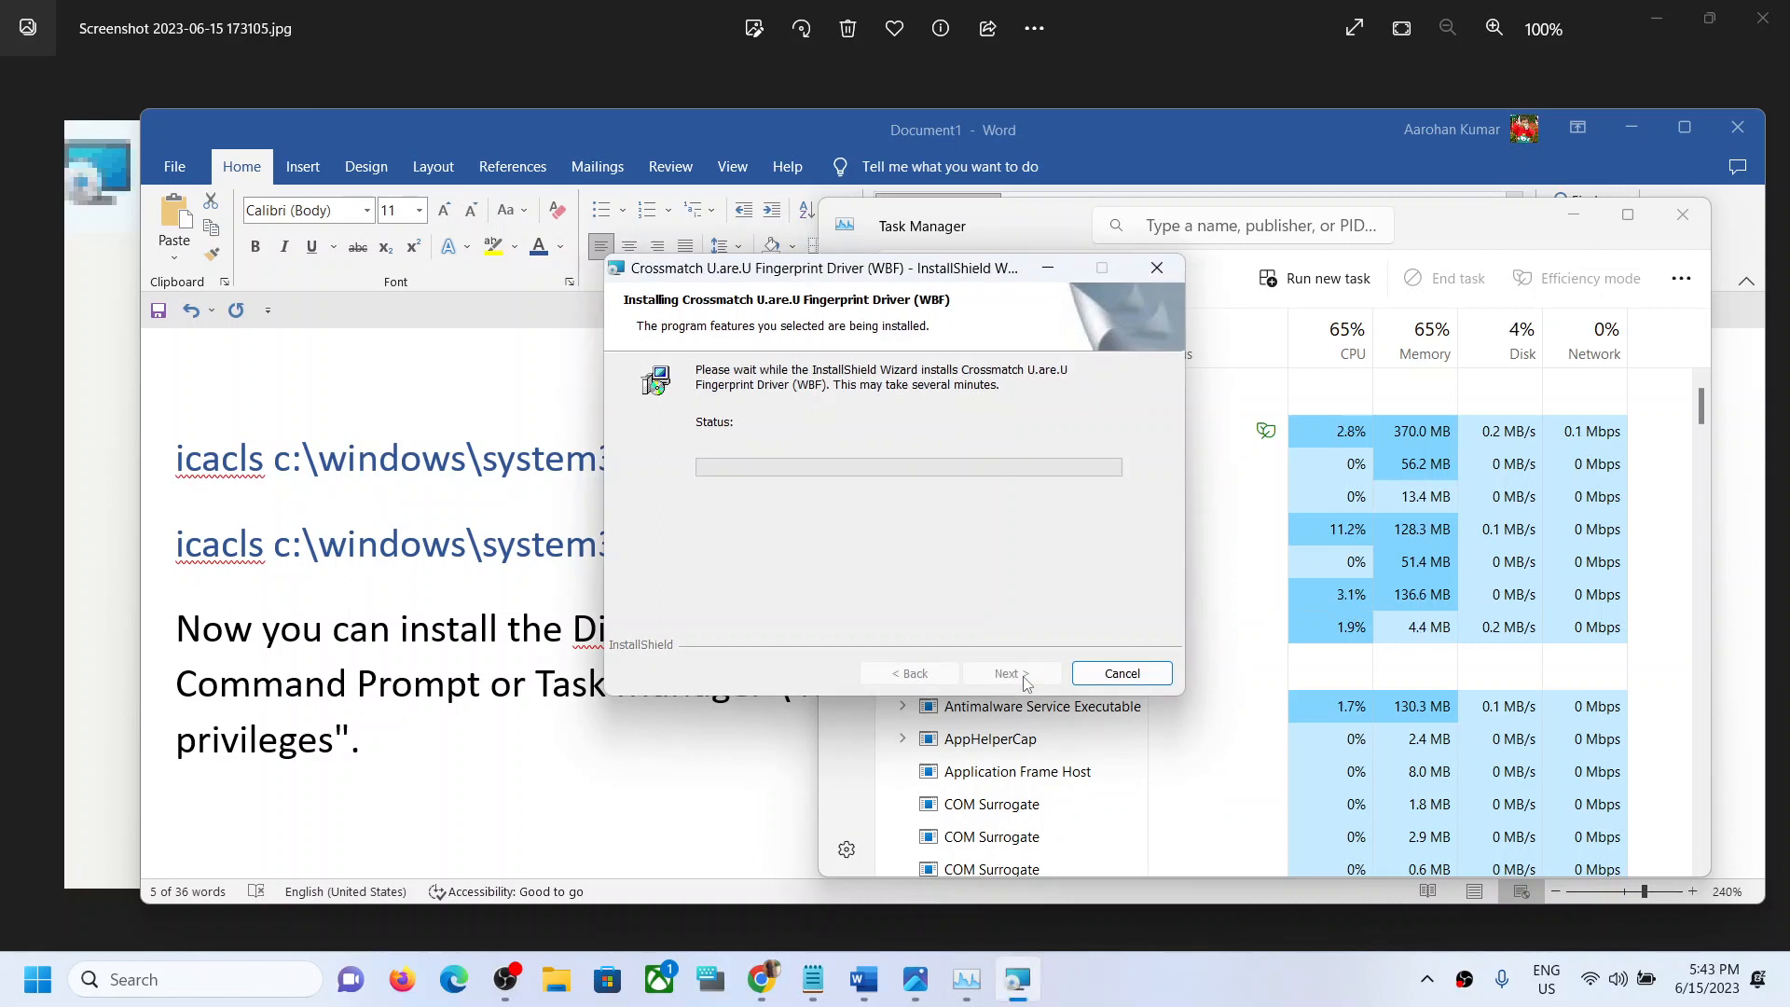
{"action": "mouse_move", "coordinate": [149, 634]}
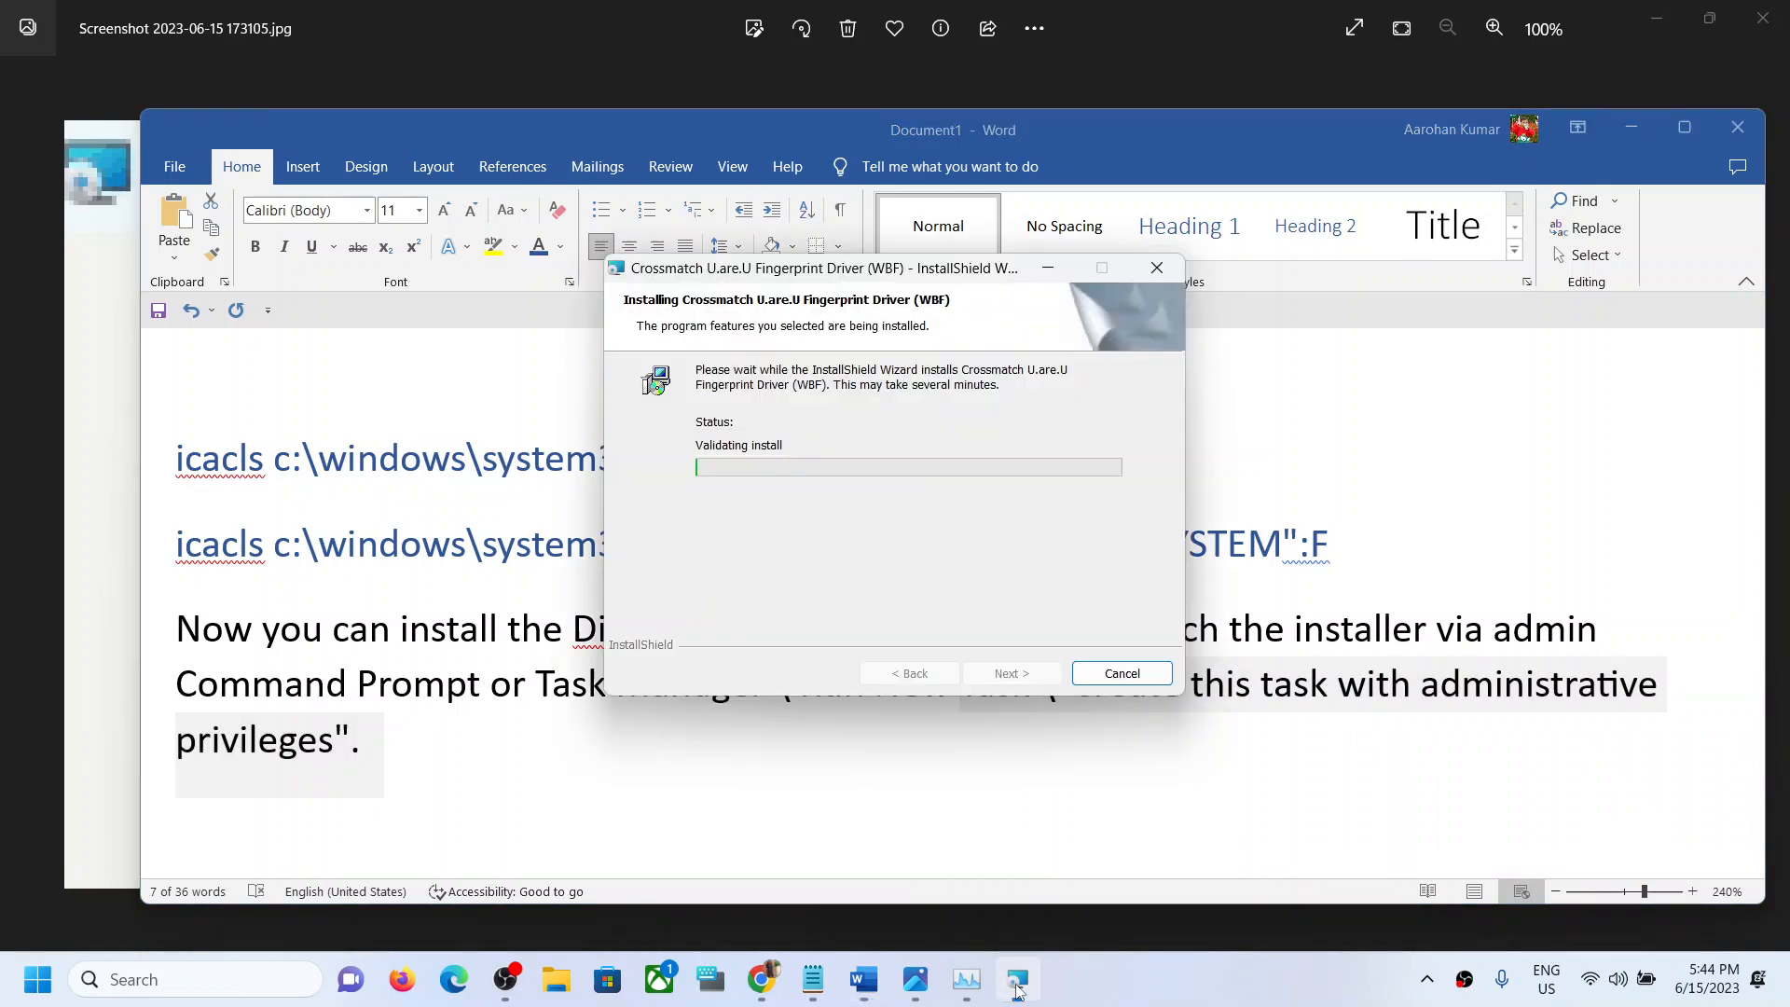
{"action": "mouse_move", "coordinate": [1014, 979]}
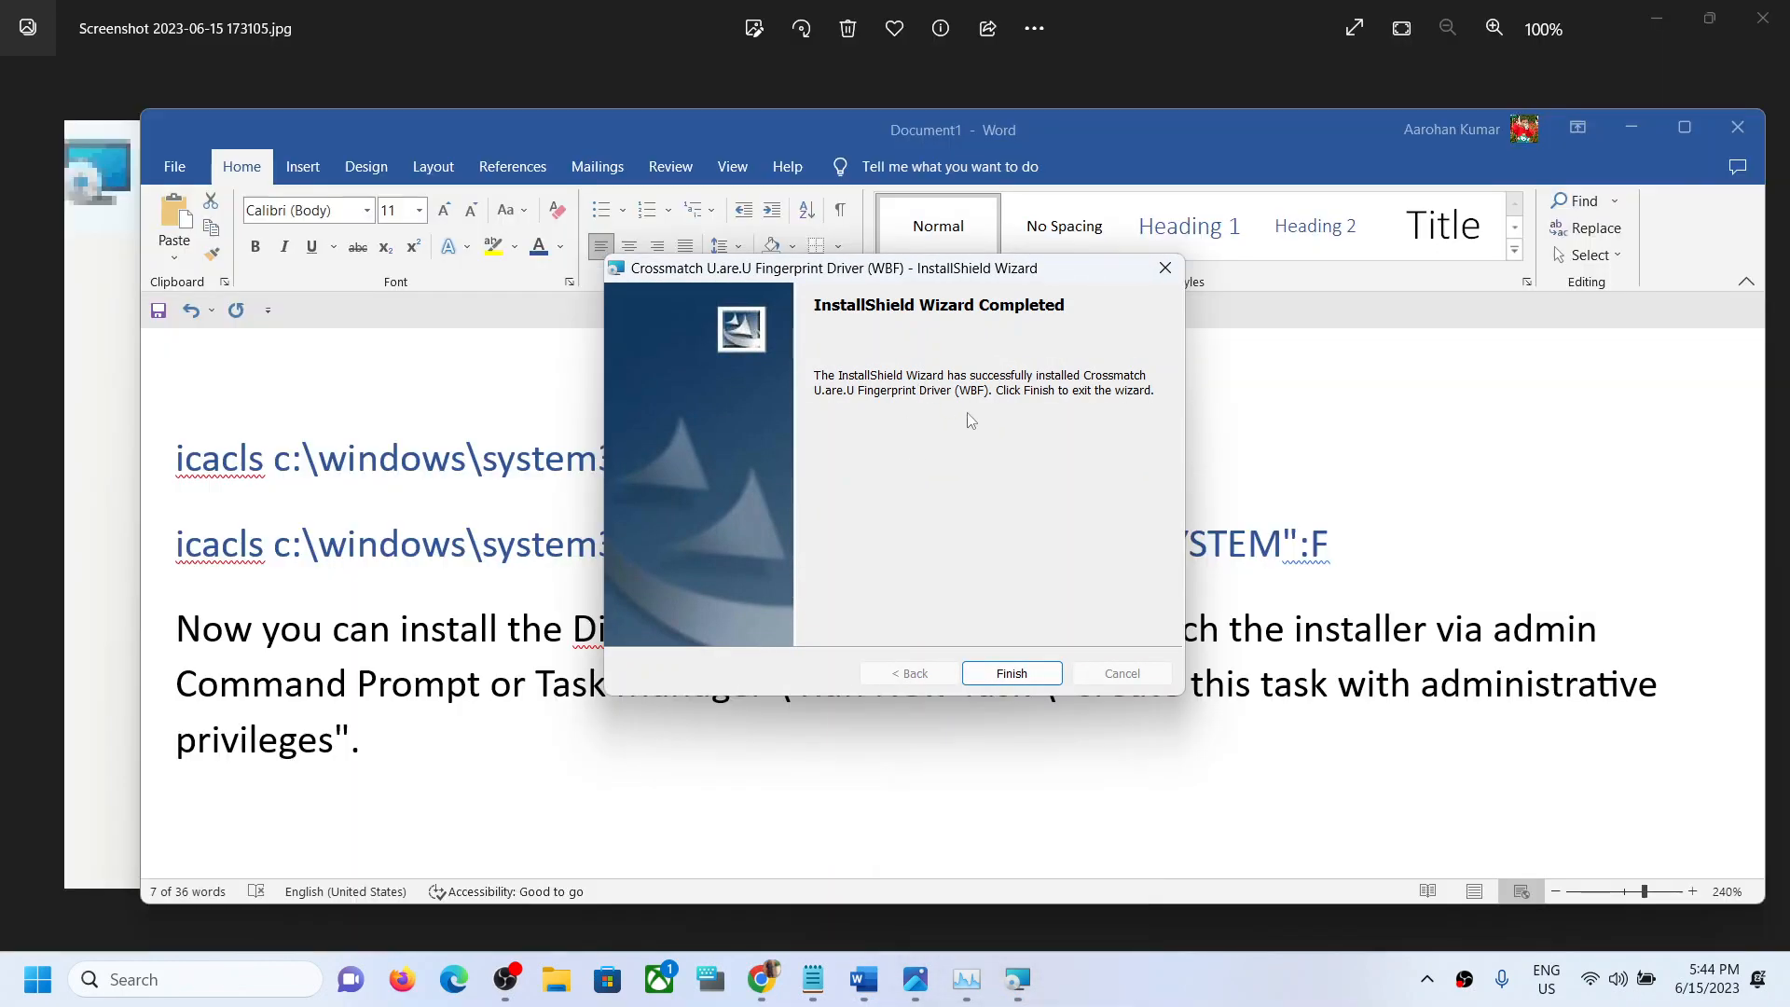
{"action": "left_click", "coordinate": [1009, 674]}
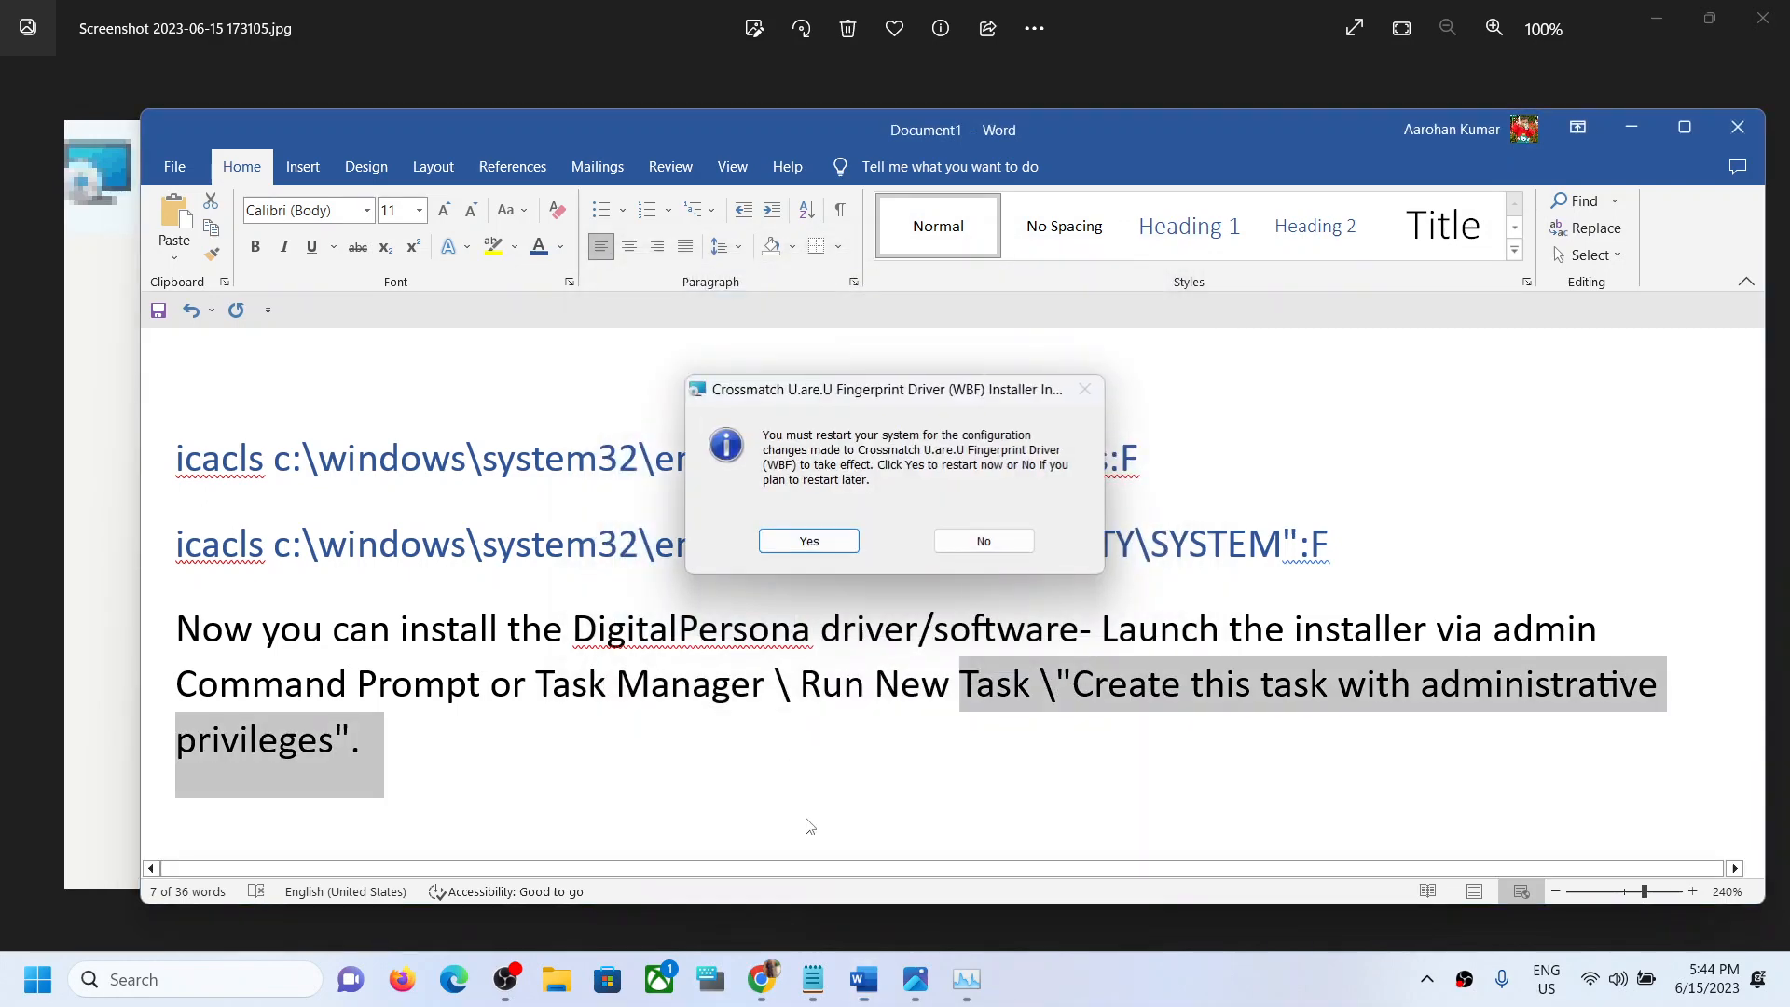
- Decline the restart prompt so the Error 1310 screenshot in Photos returns to the front
{"action": "left_click", "coordinate": [983, 541]}
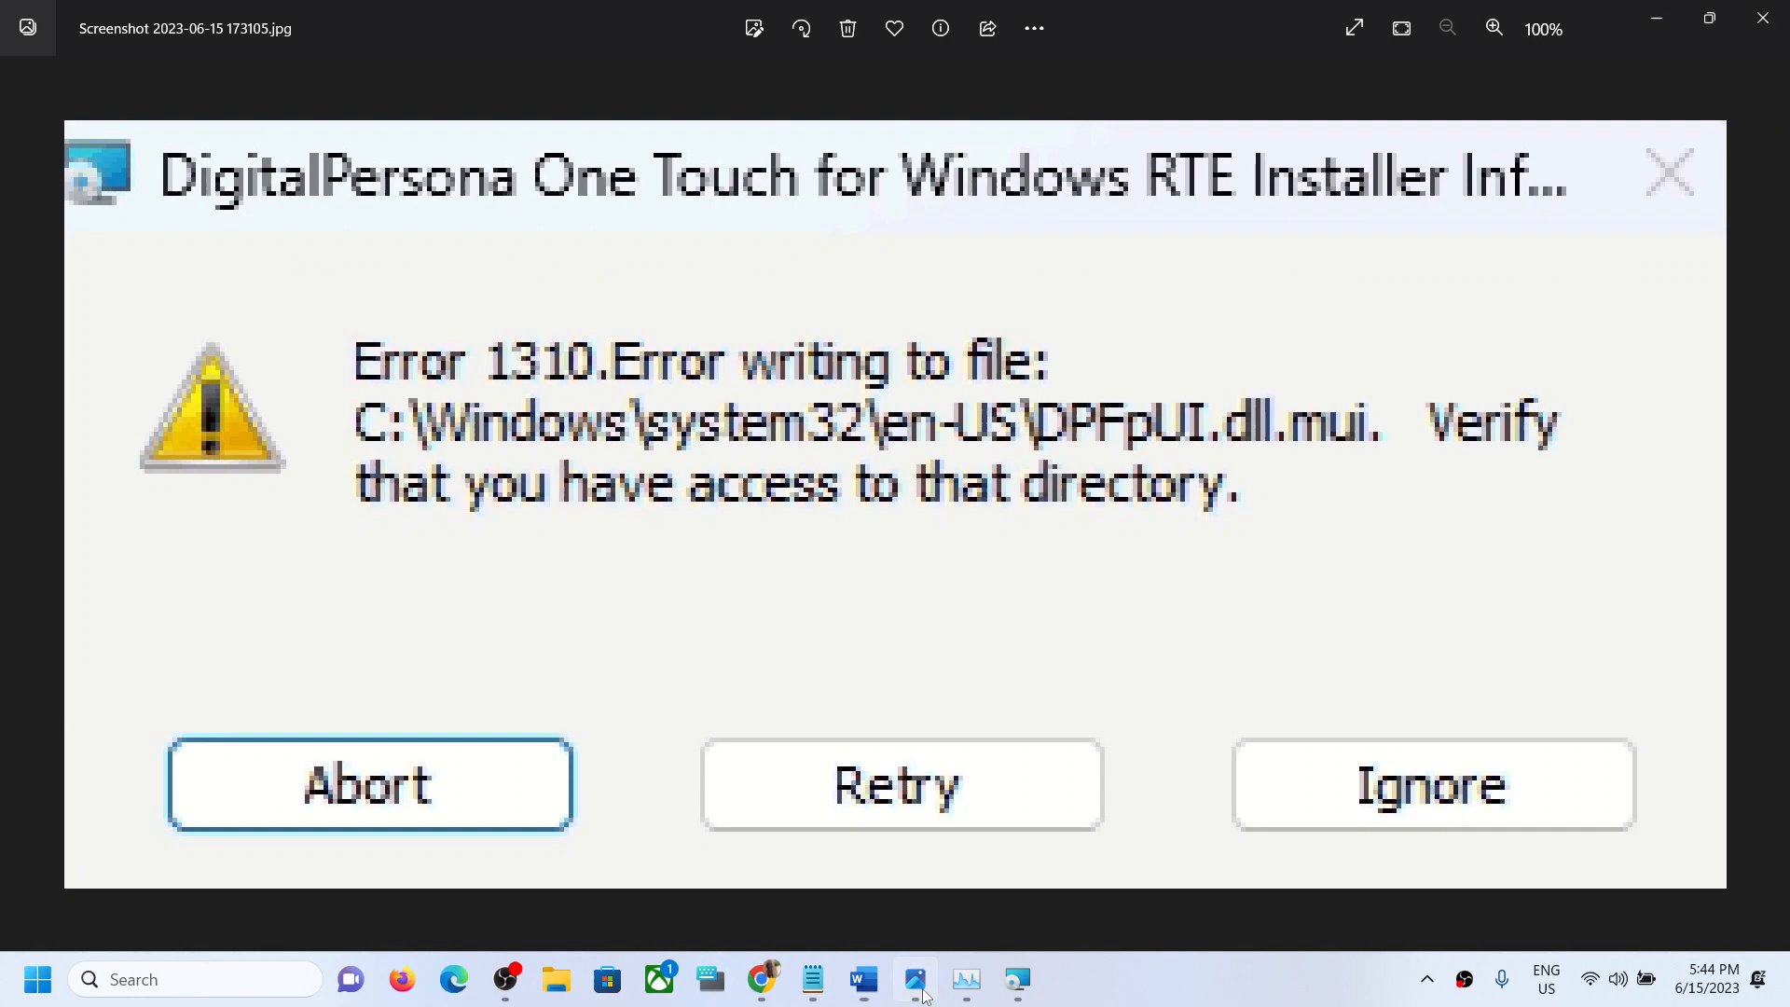
{"action": "mouse_move", "coordinate": [1208, 698]}
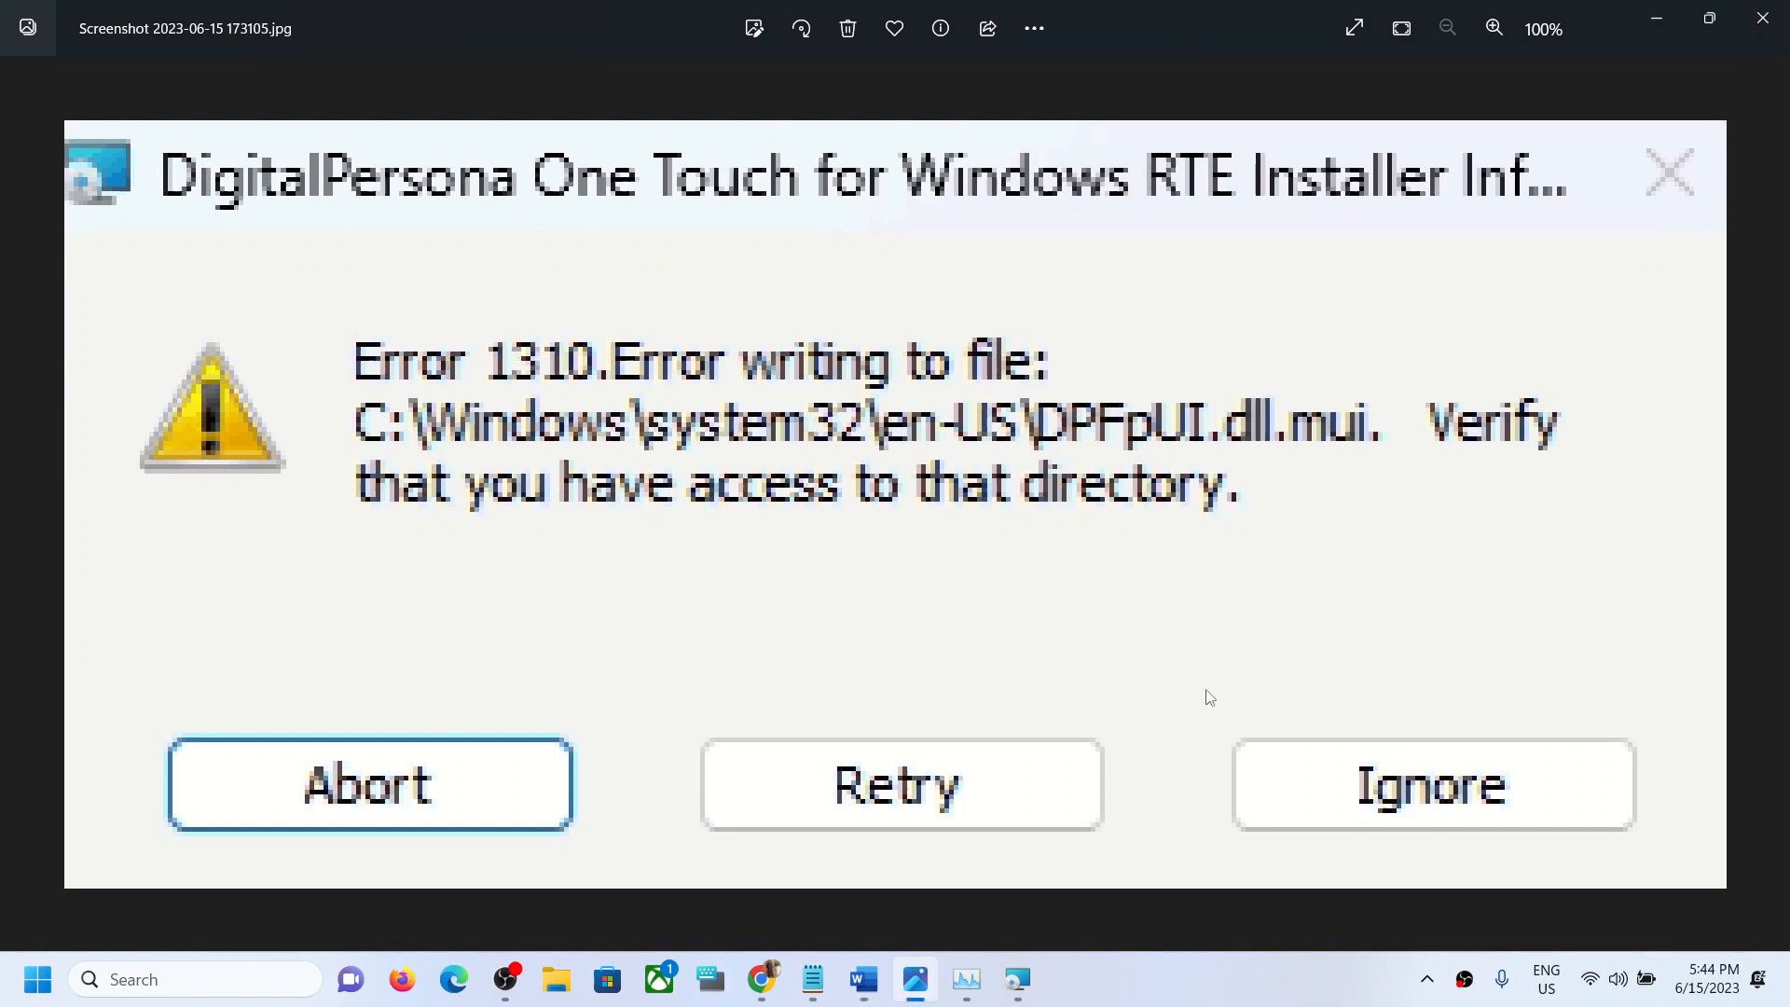